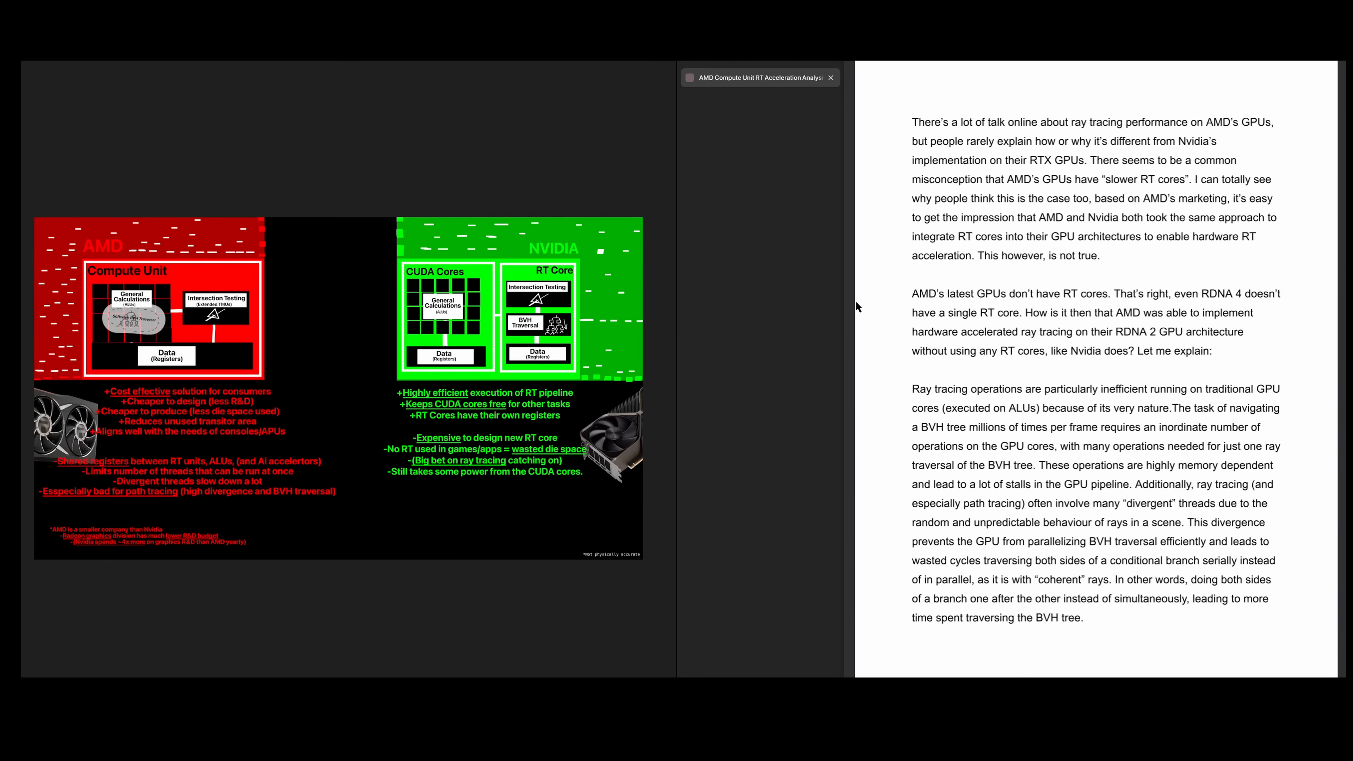
scroll("down", 3)
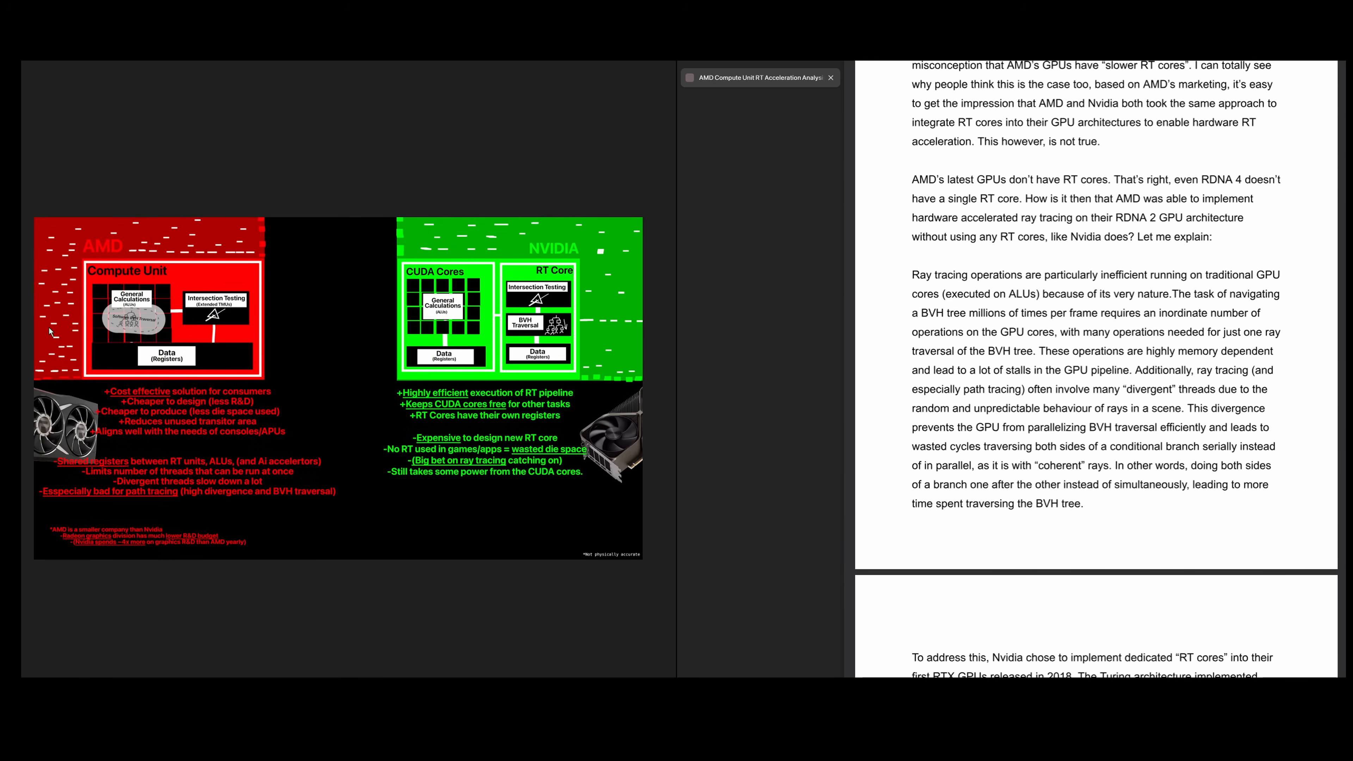
mouse_move(378, 641)
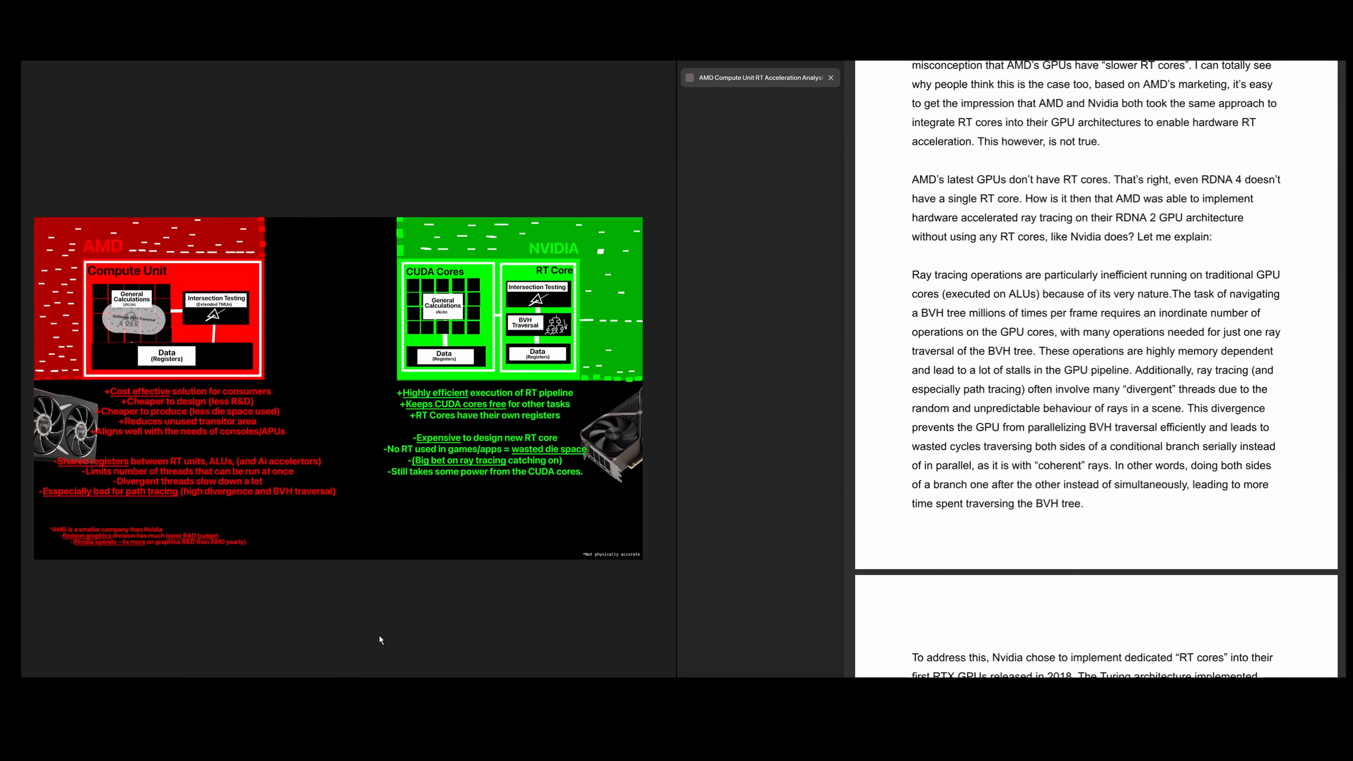
mouse_move(346, 599)
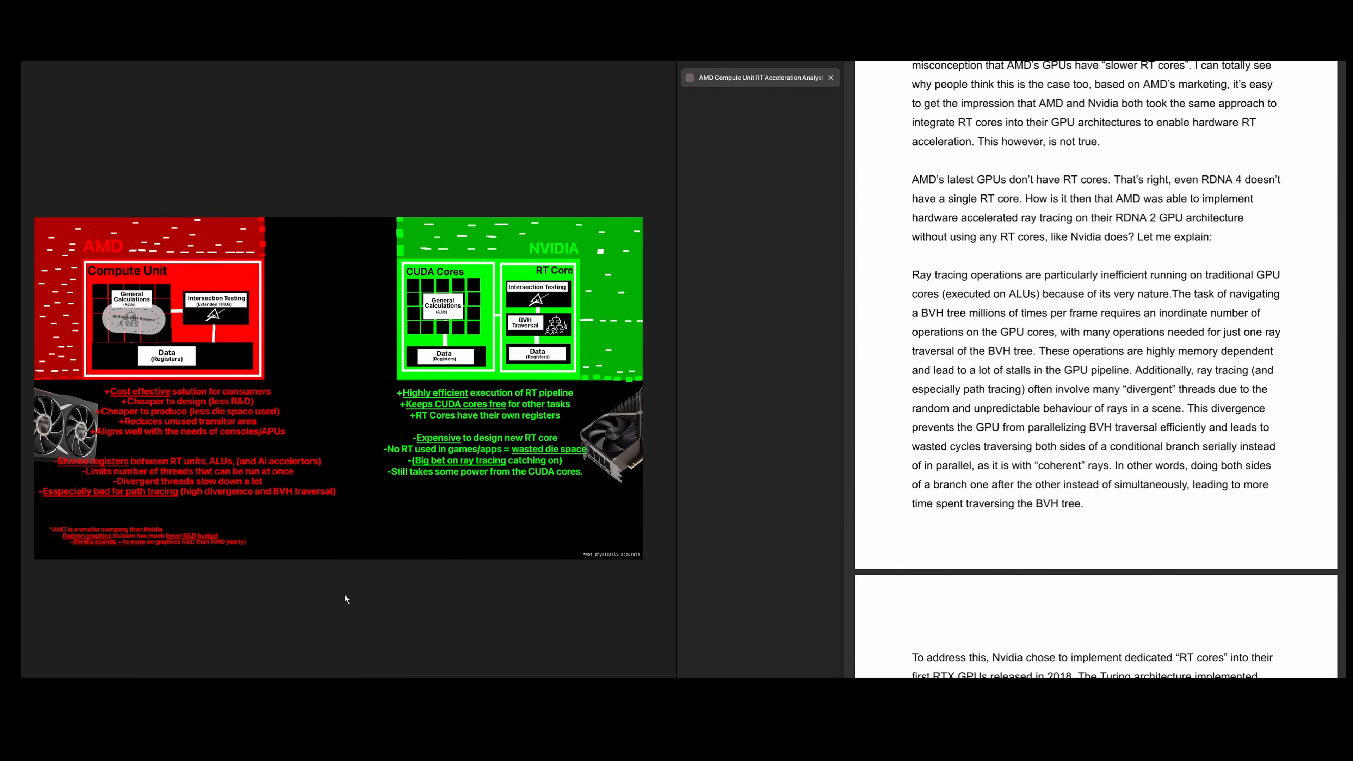
scroll("down", 3)
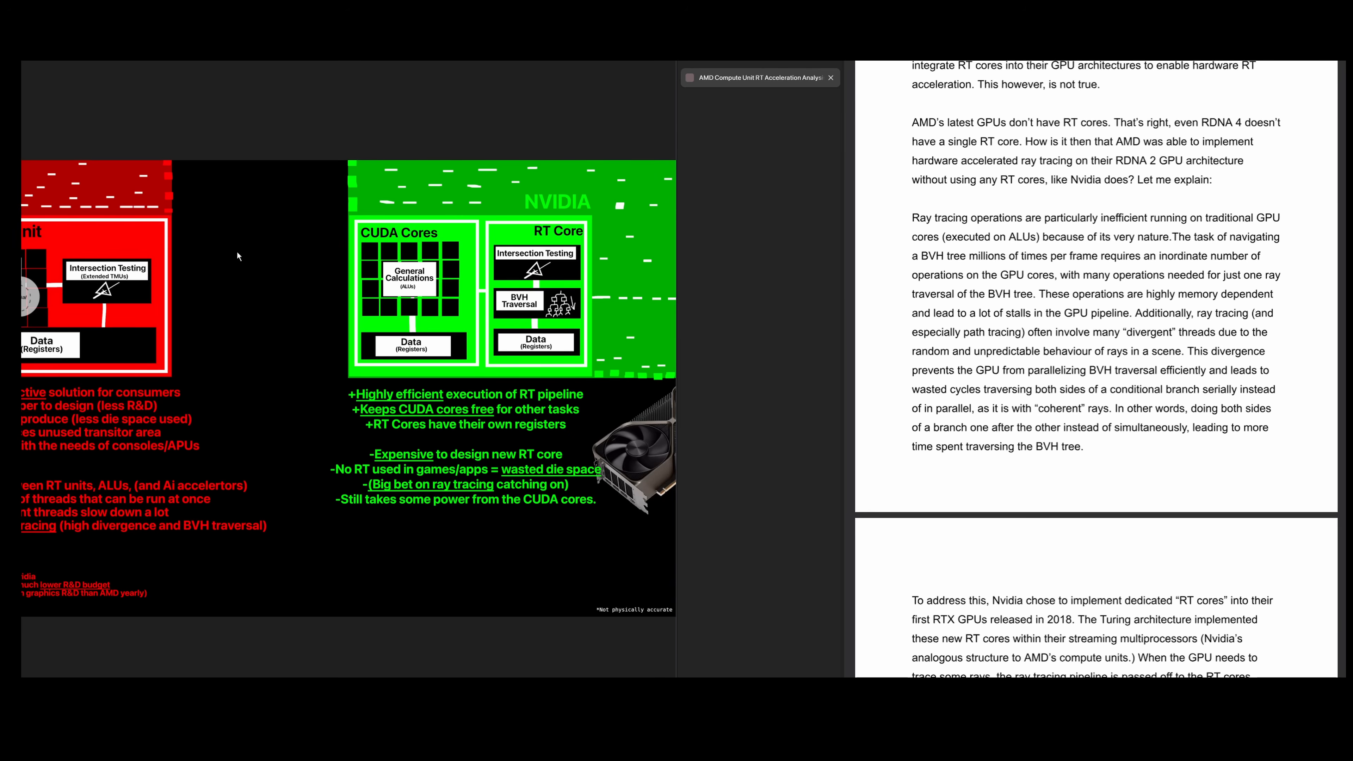
mouse_move(1007, 412)
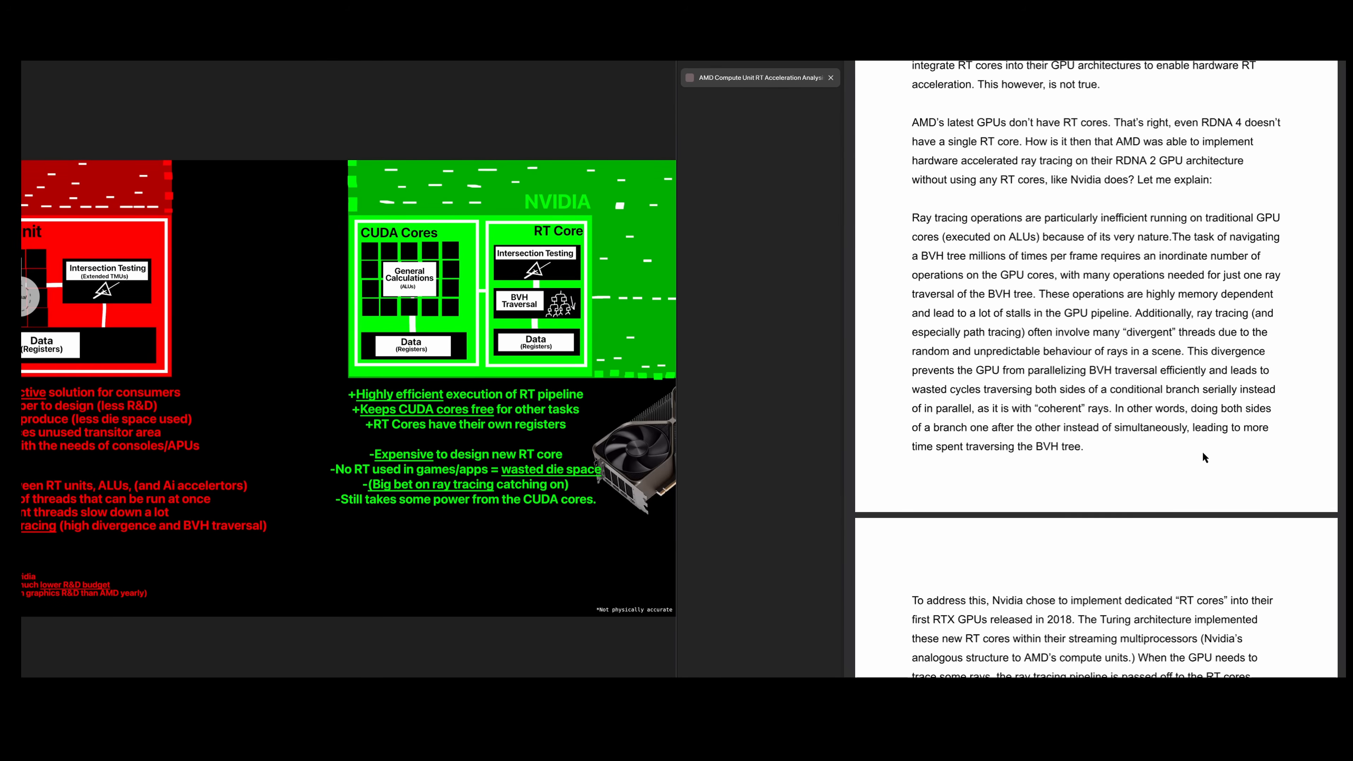
mouse_move(1234, 485)
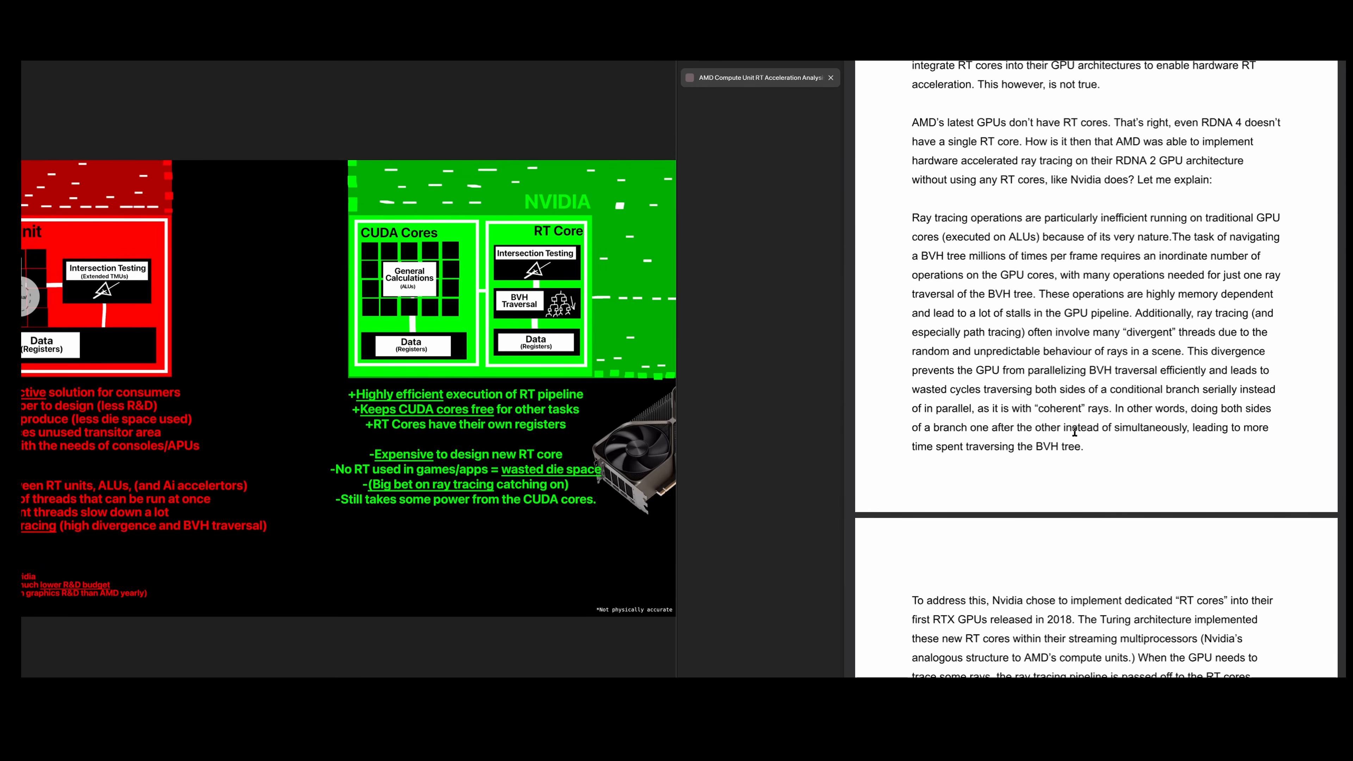
mouse_move(1107, 453)
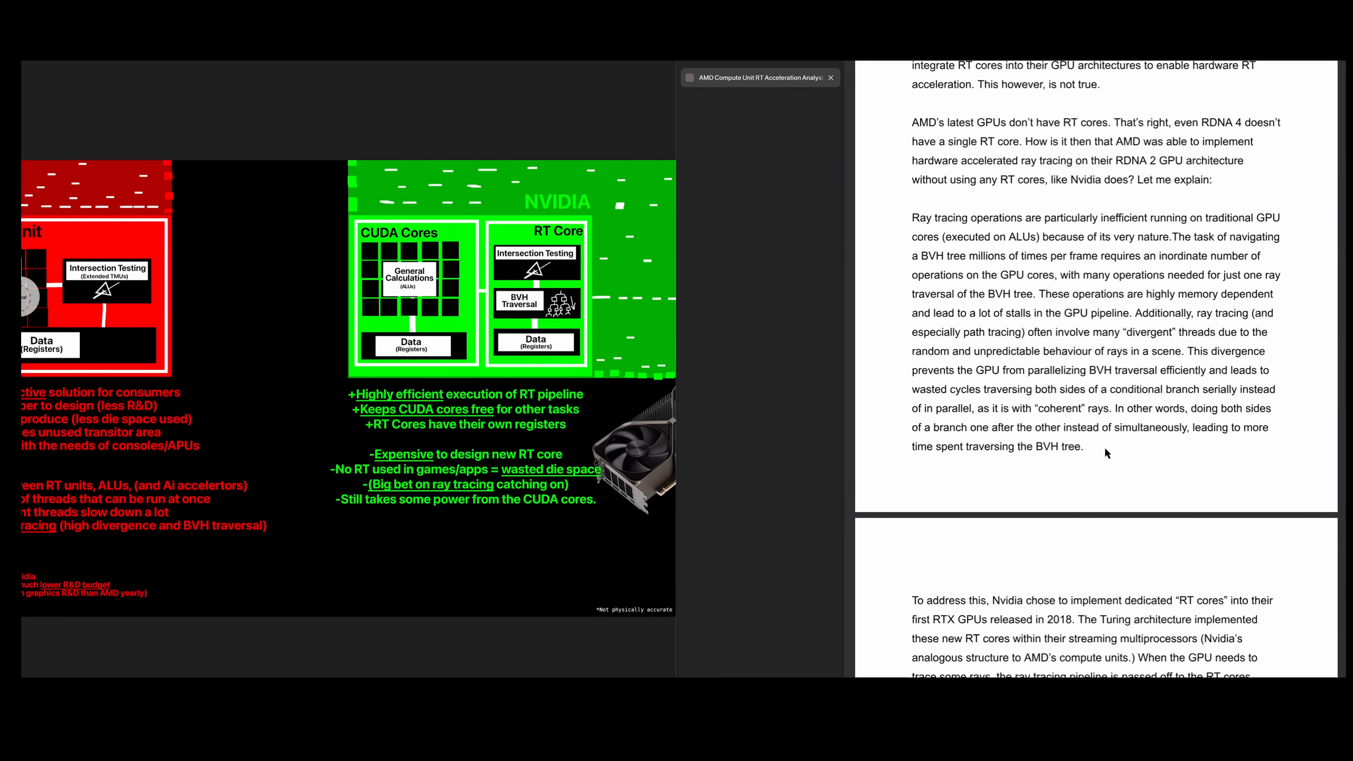
mouse_move(1145, 454)
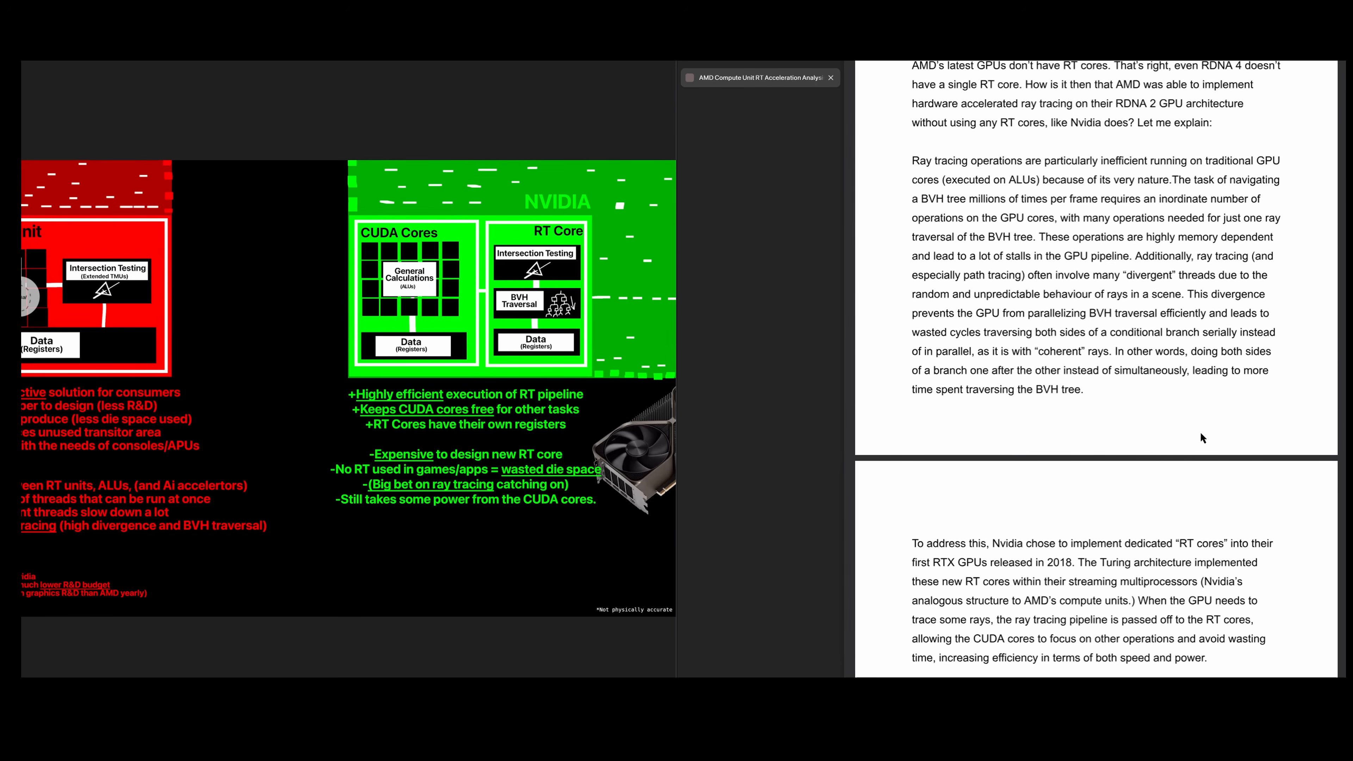
mouse_move(1134, 413)
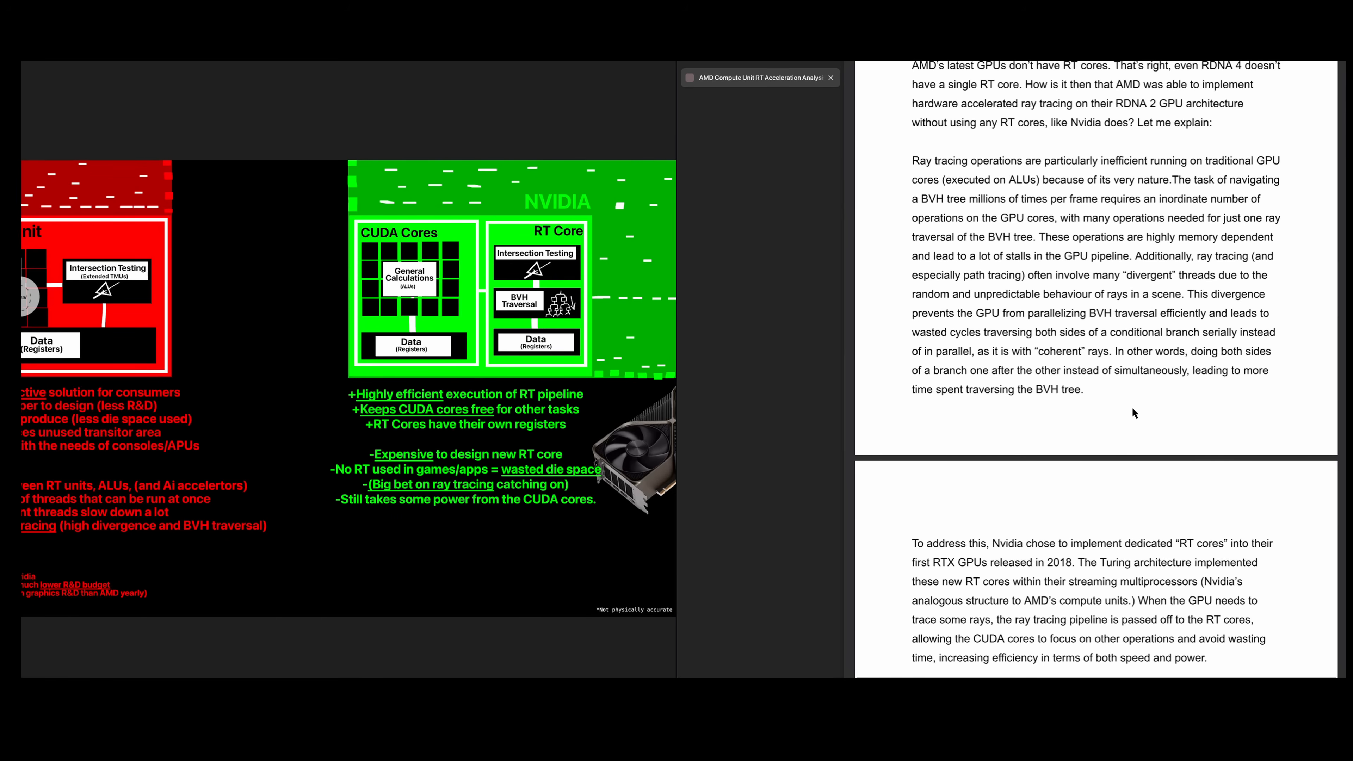
mouse_move(1097, 405)
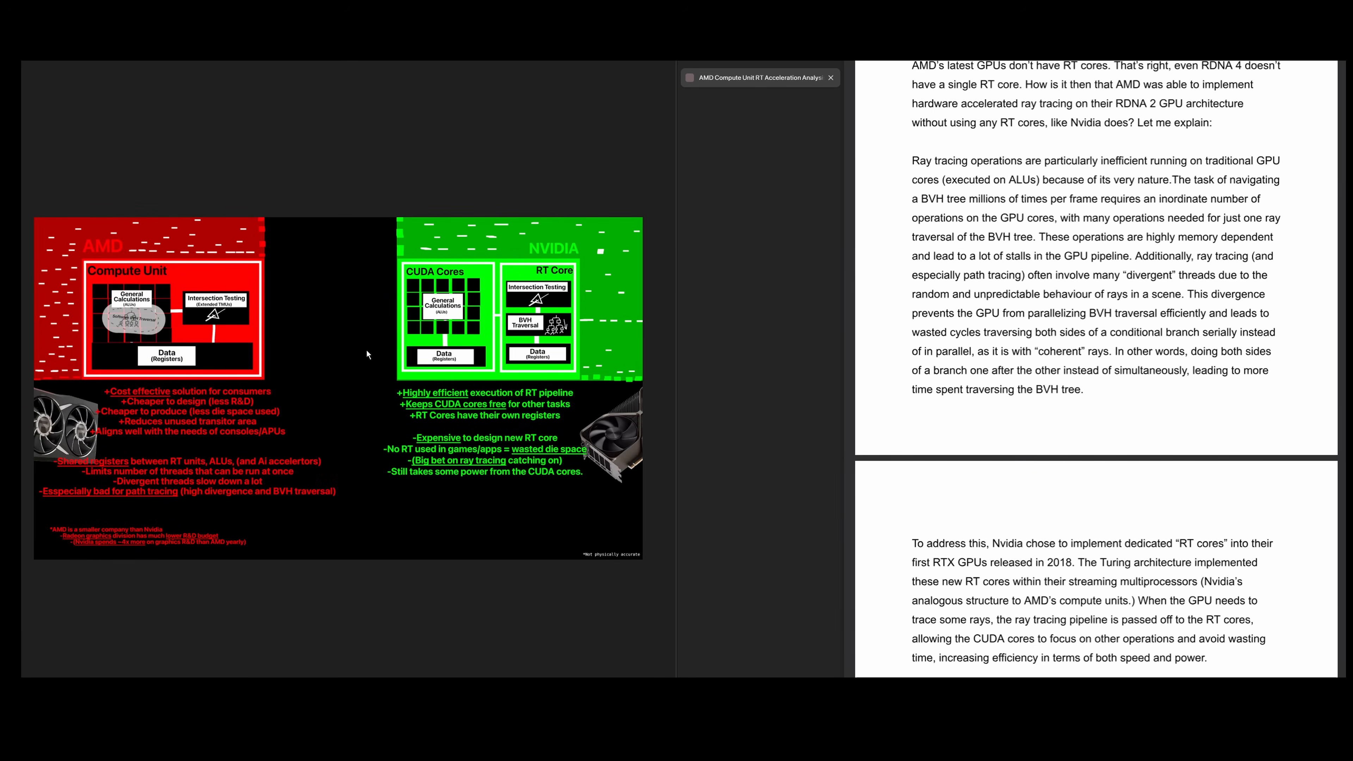
scroll("down", 3)
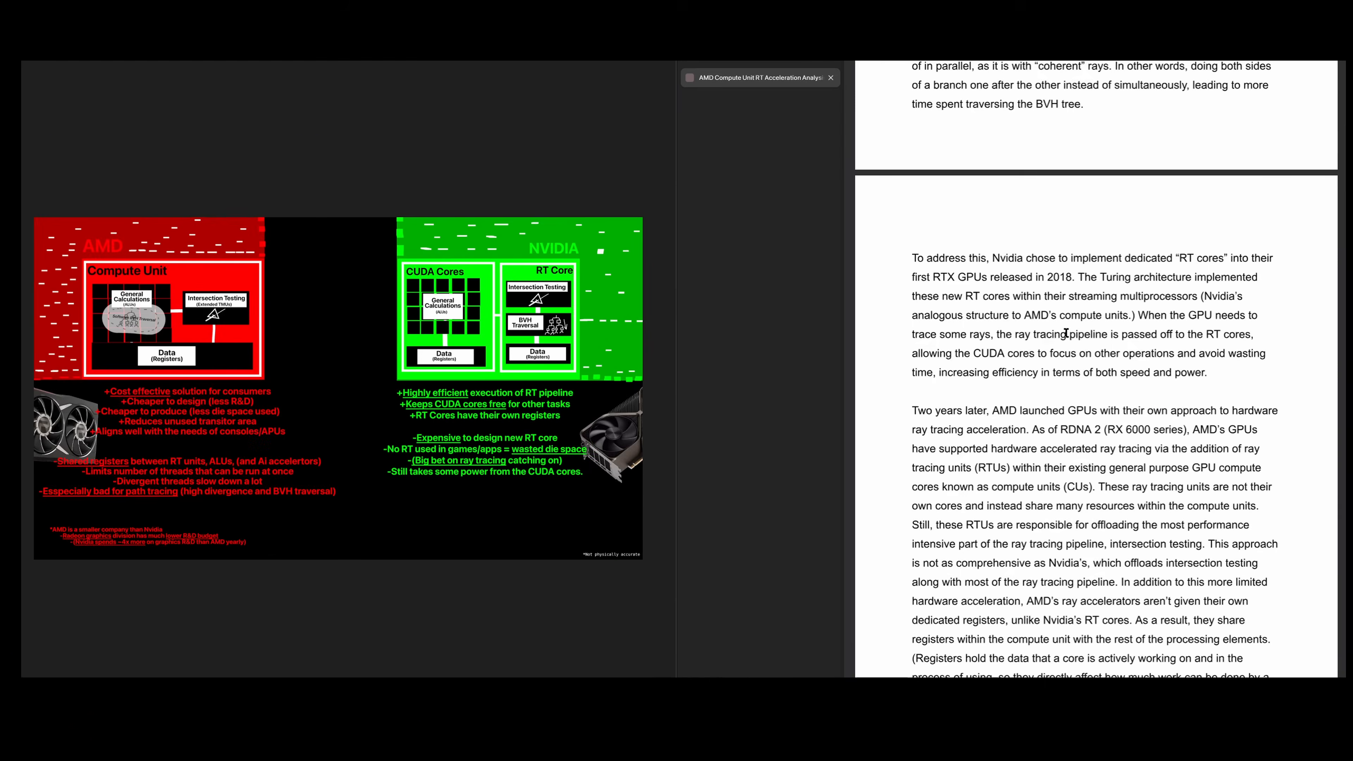
scroll("down", 3)
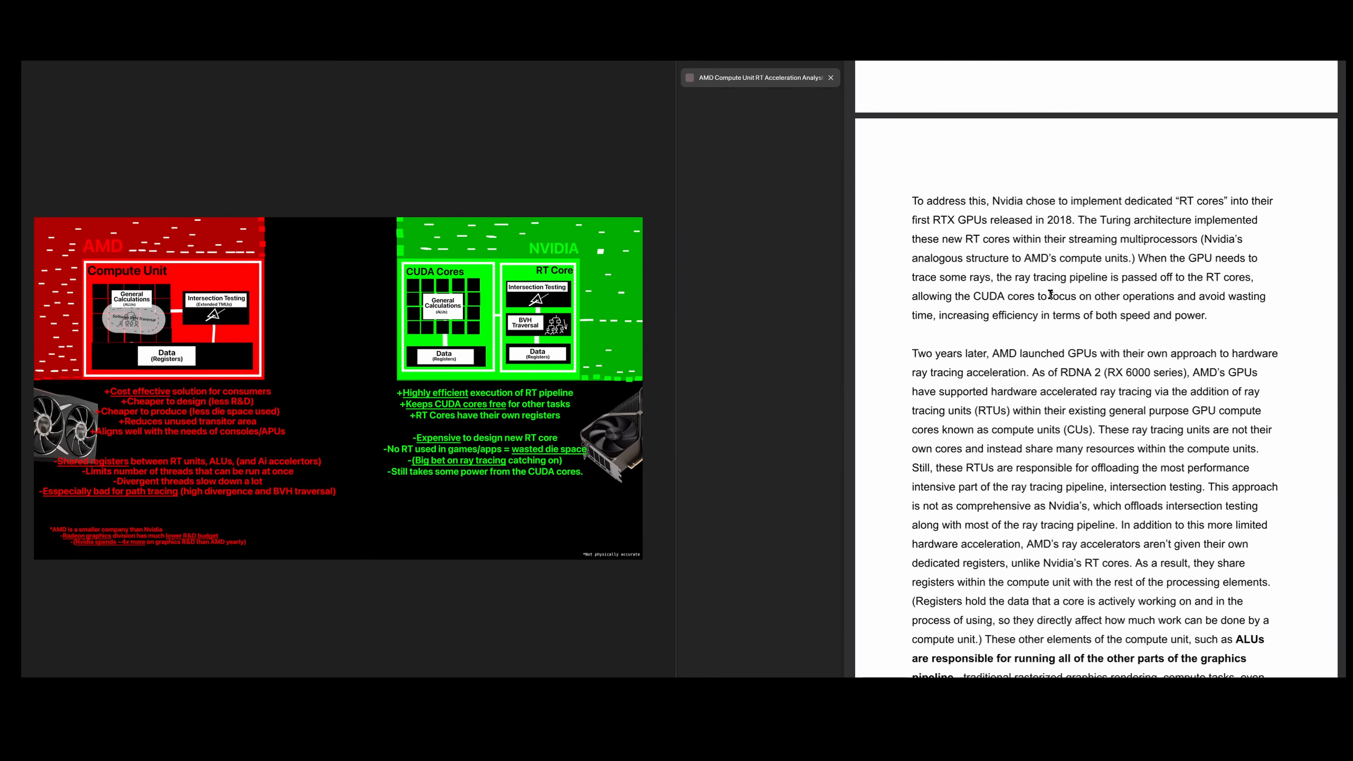
mouse_move(1127, 312)
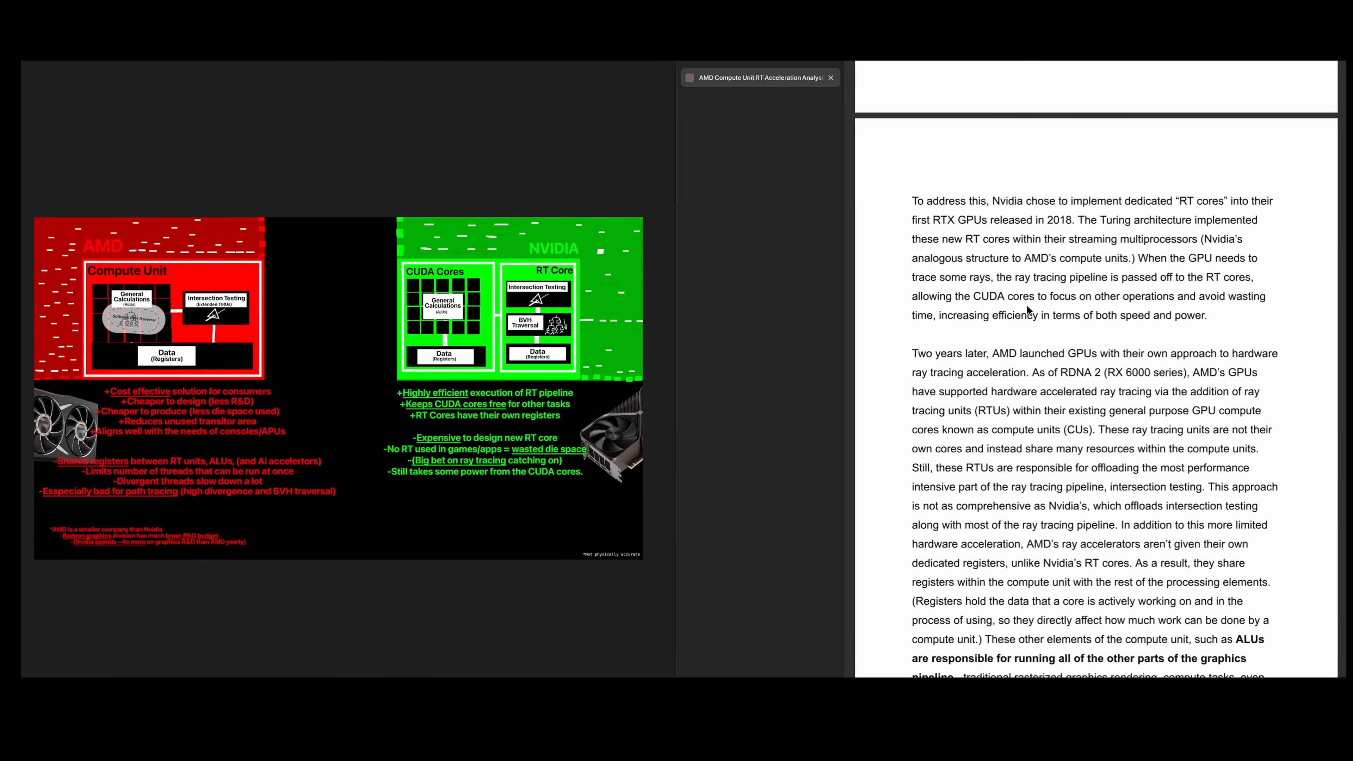
mouse_move(887, 357)
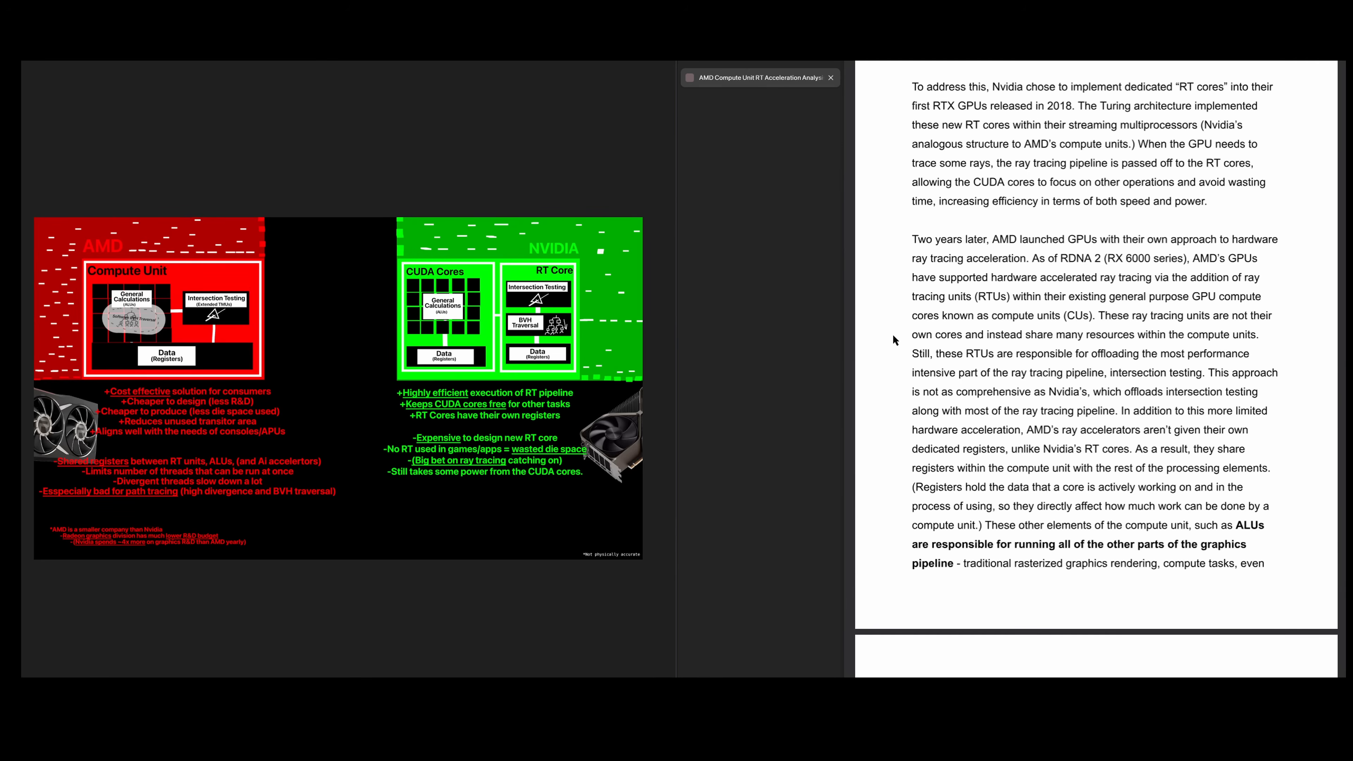
scroll("down", 3)
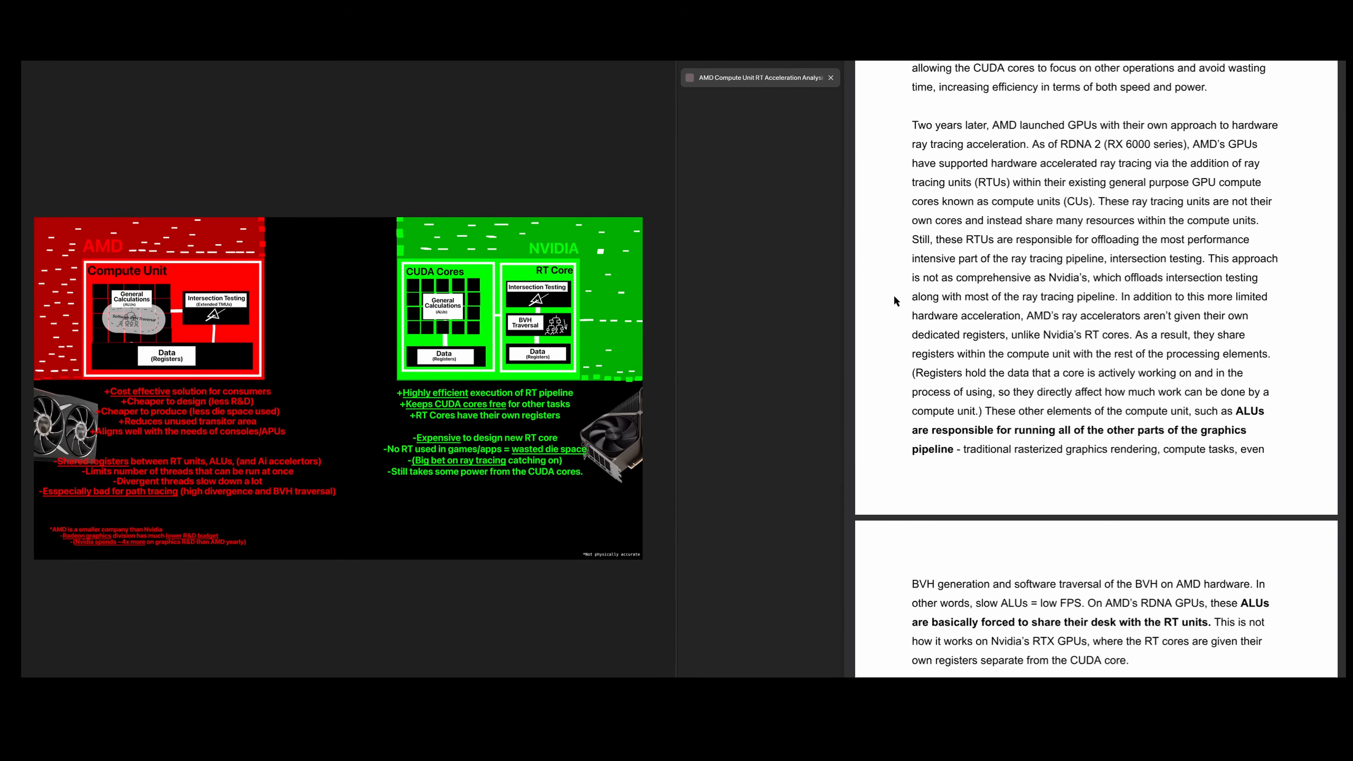
mouse_move(866, 303)
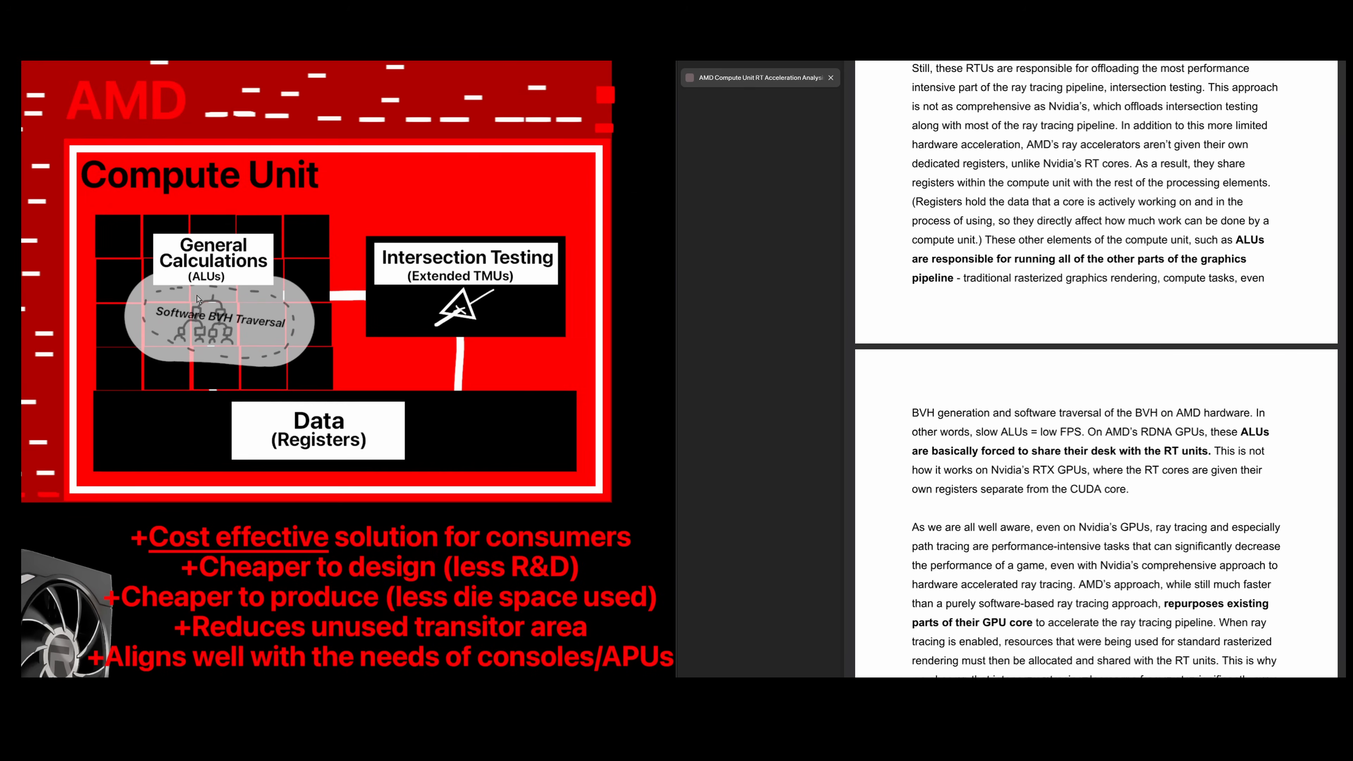
scroll("down", 3)
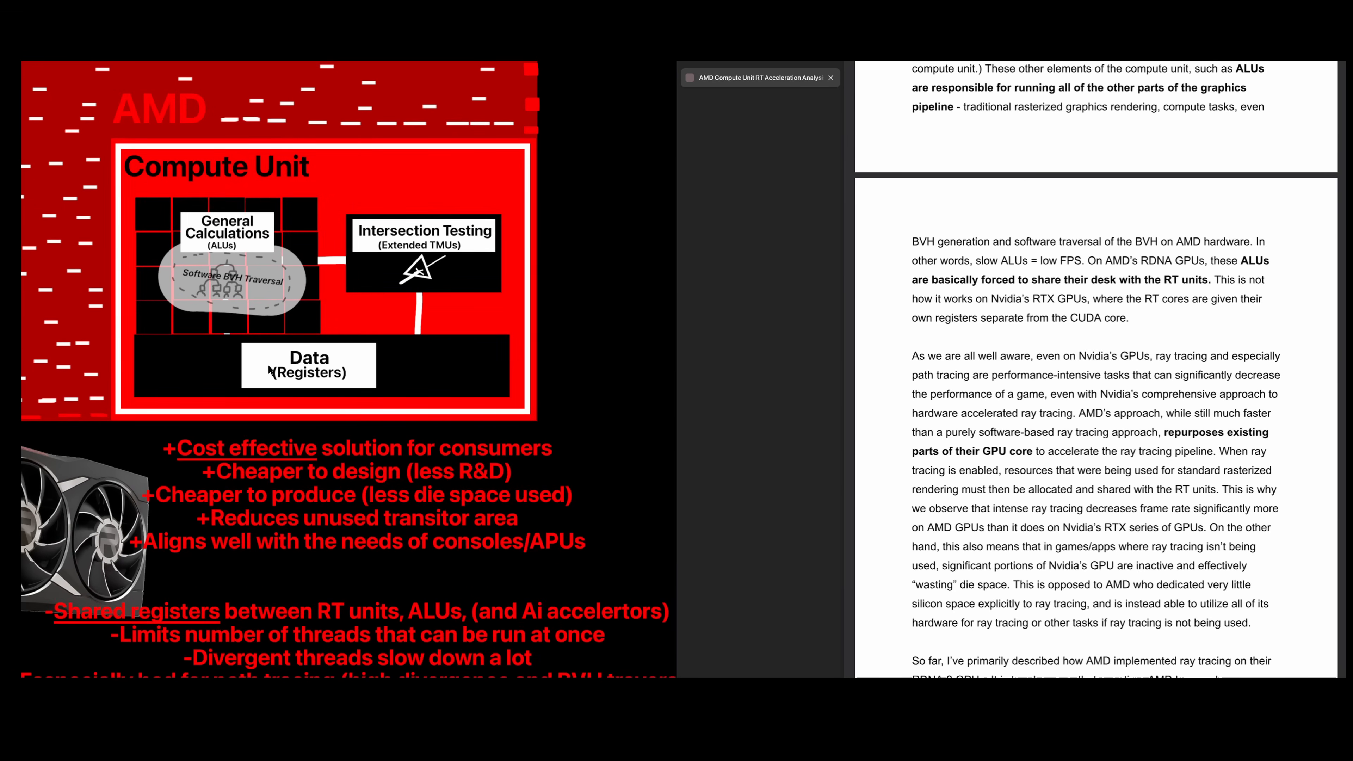
mouse_move(400, 307)
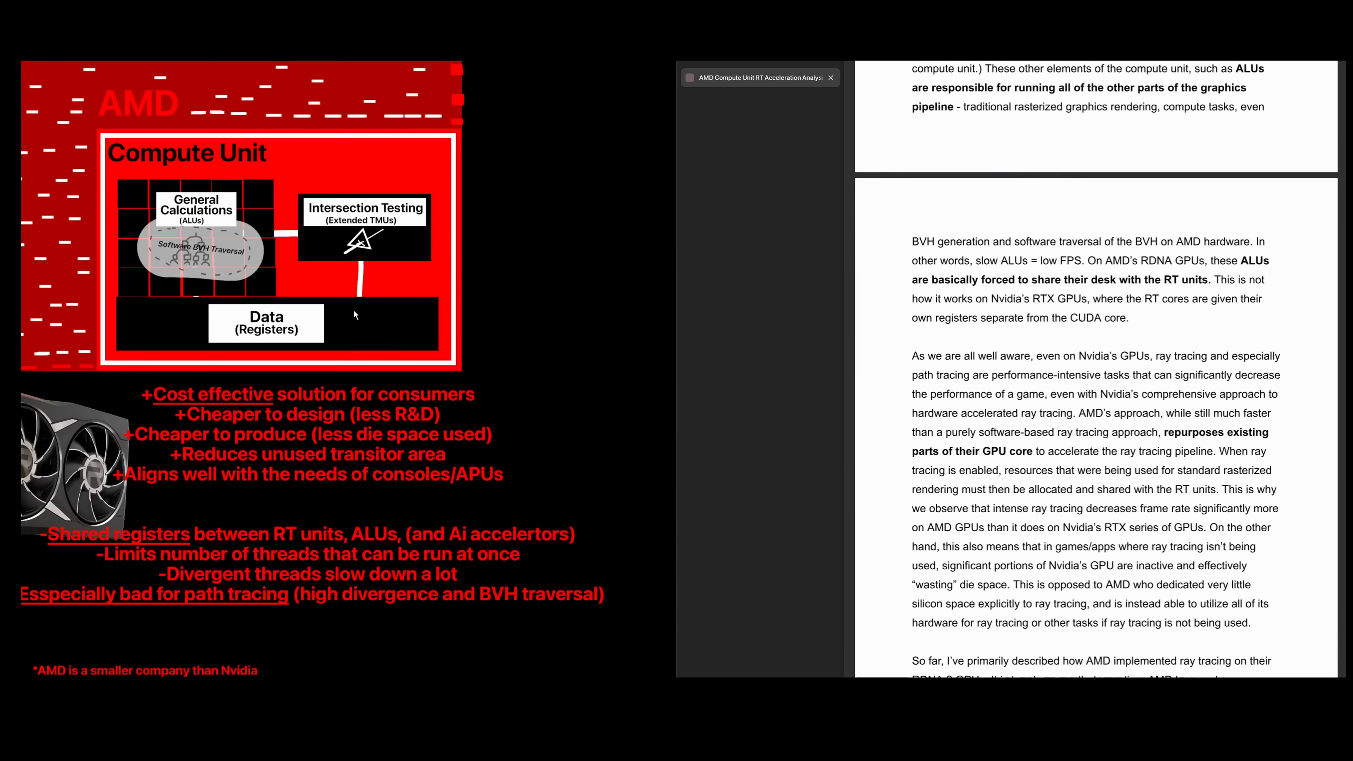
scroll("down", 3)
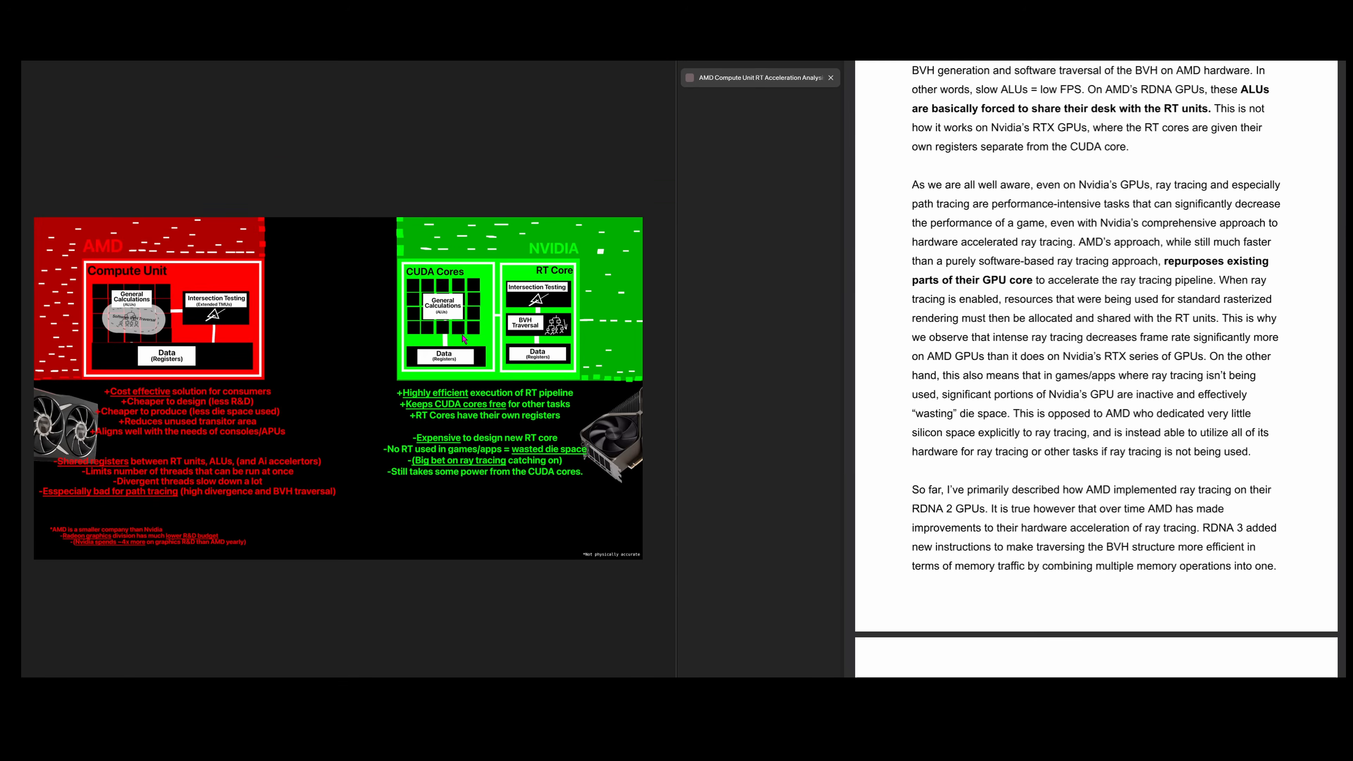
mouse_move(454, 330)
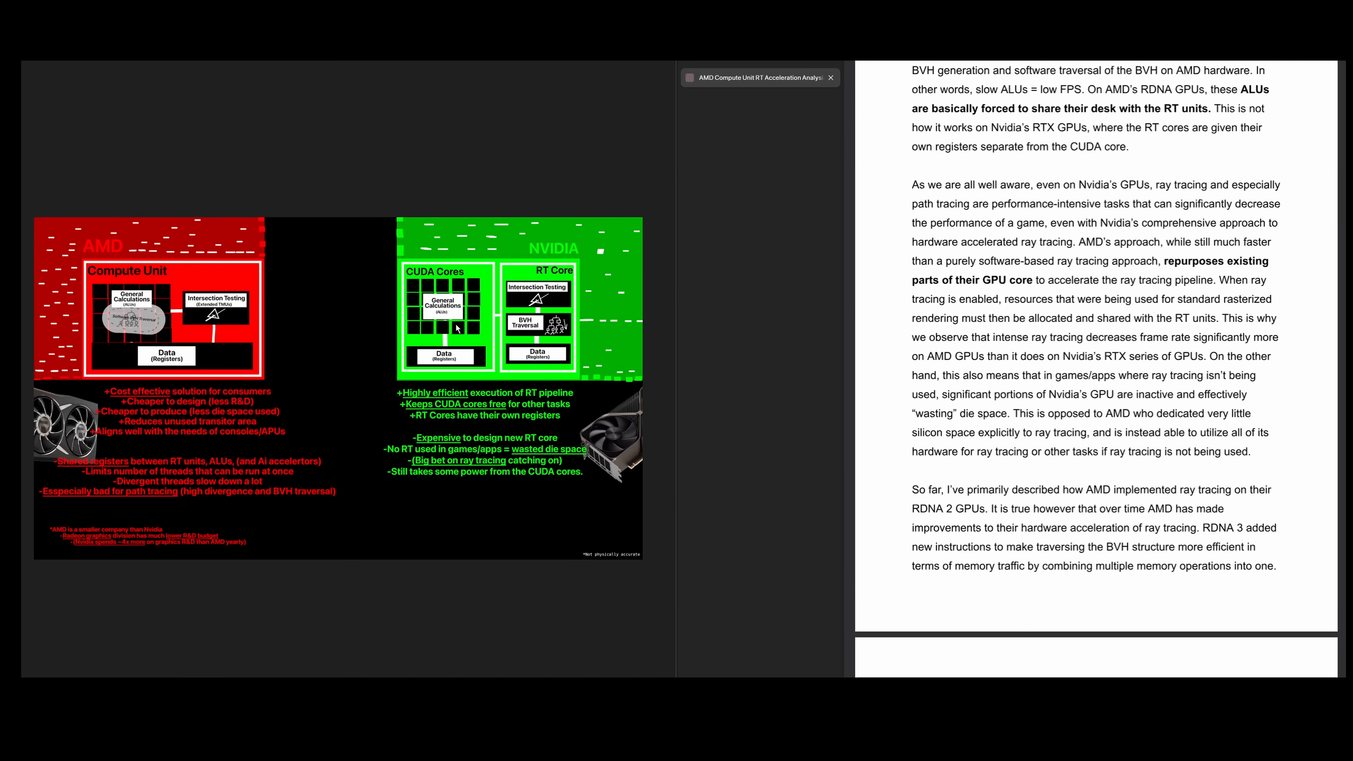
scroll("down", 3)
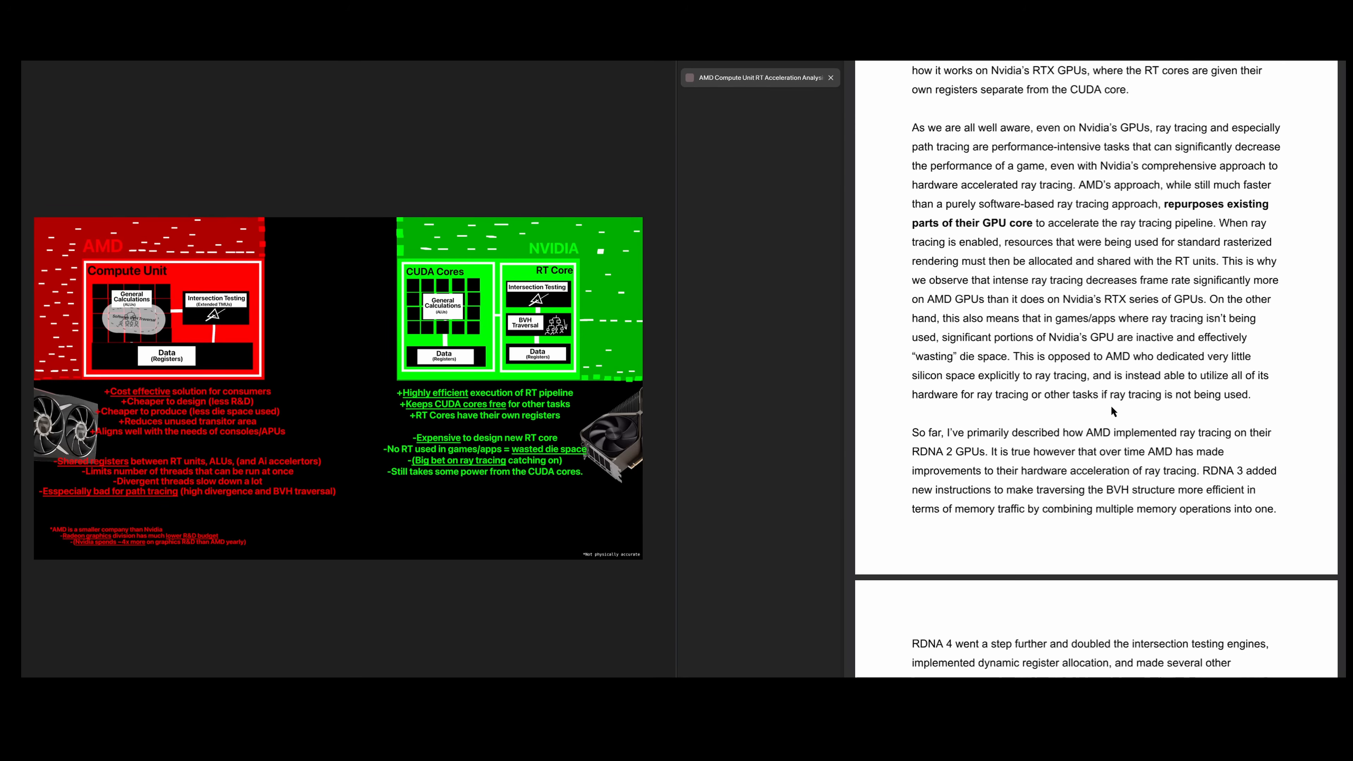
scroll("down", 3)
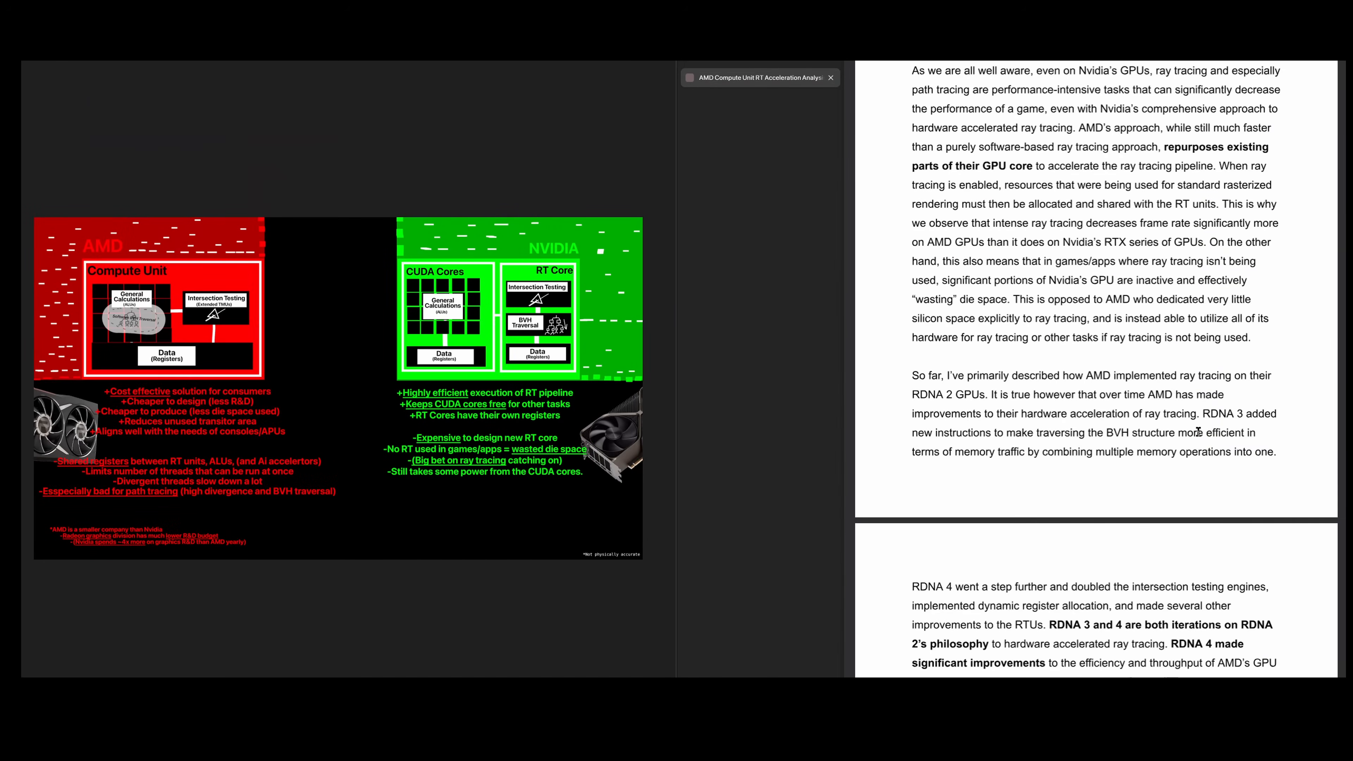
scroll("down", 3)
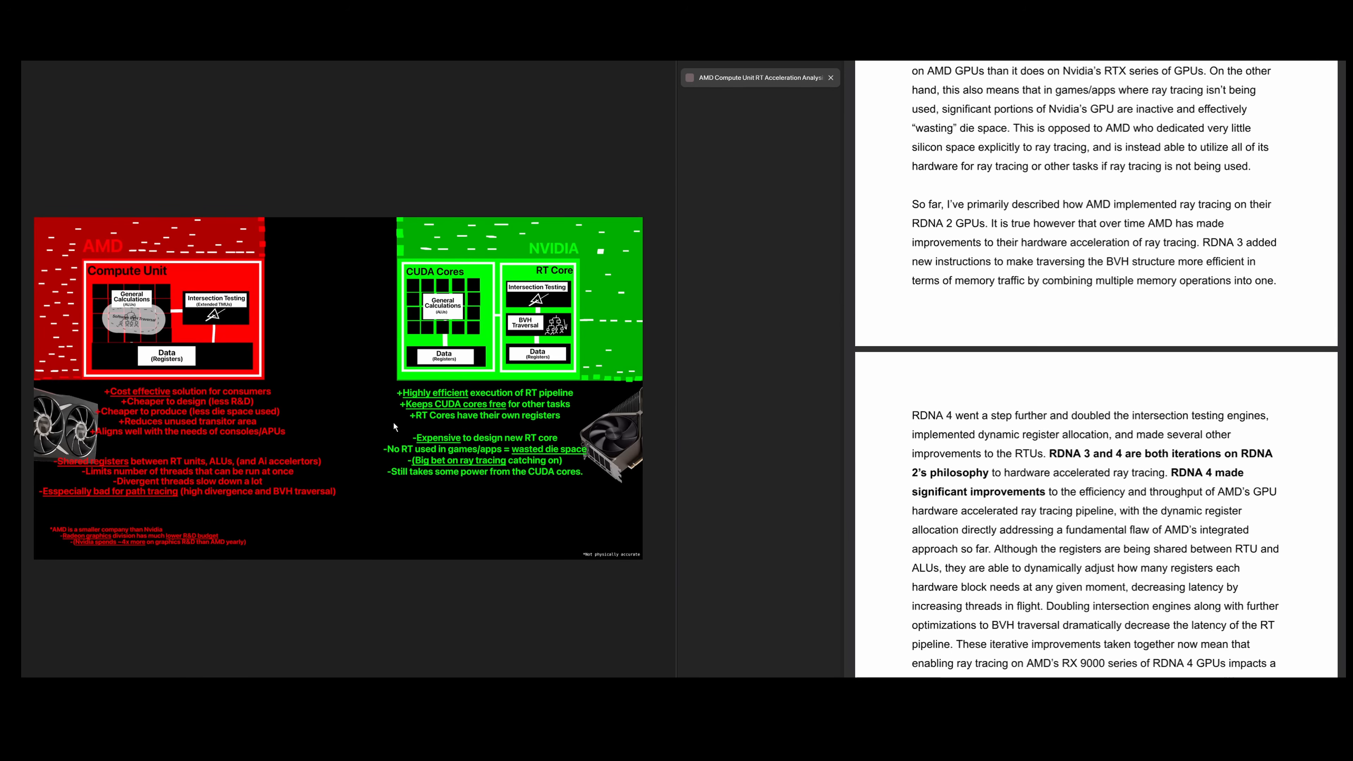
mouse_move(1148, 260)
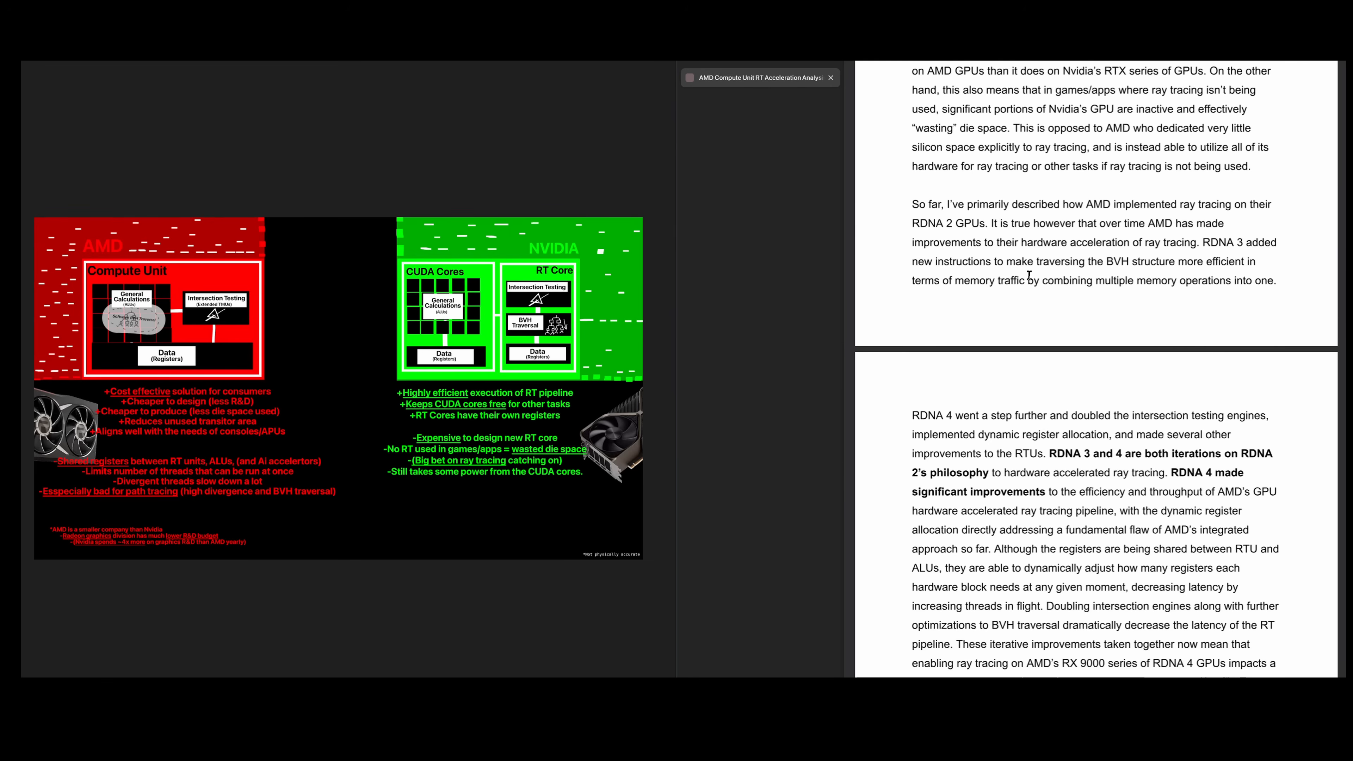
scroll("down", 3)
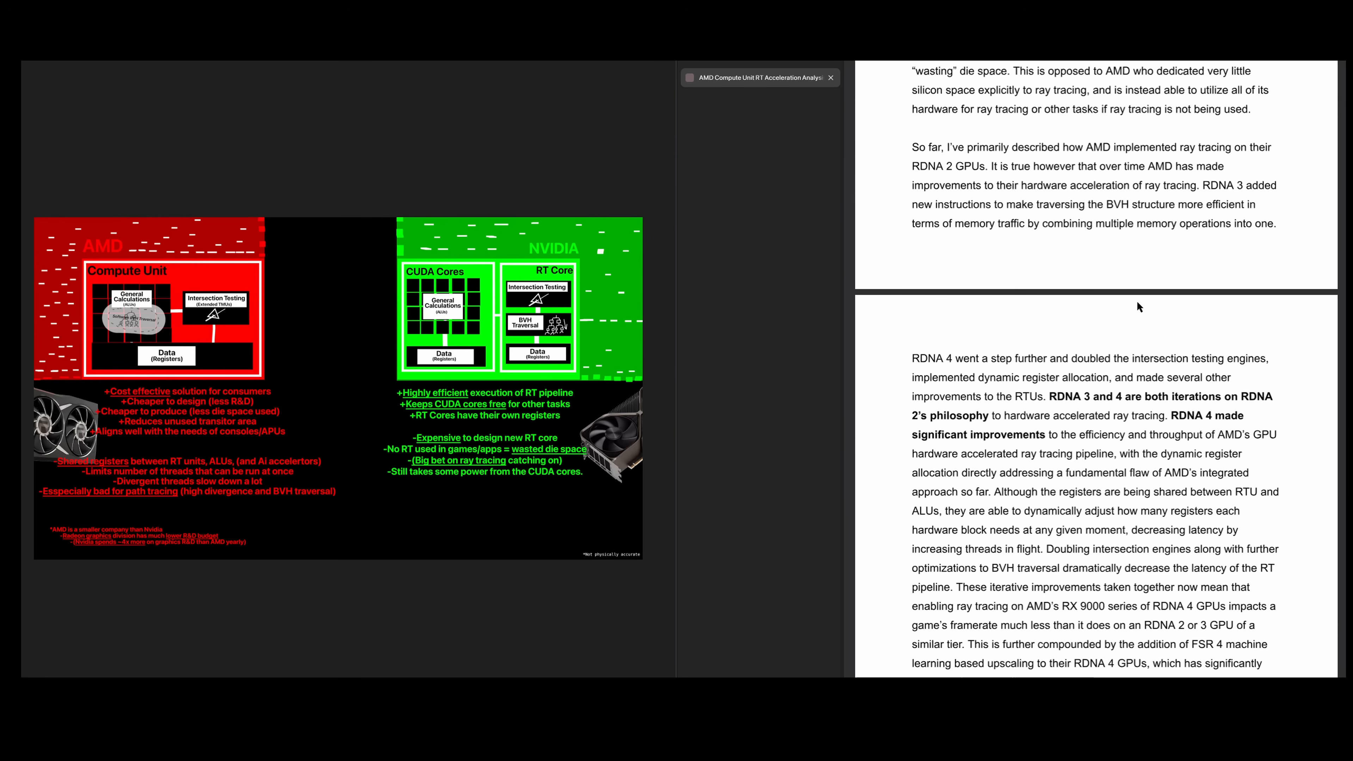
scroll("down", 3)
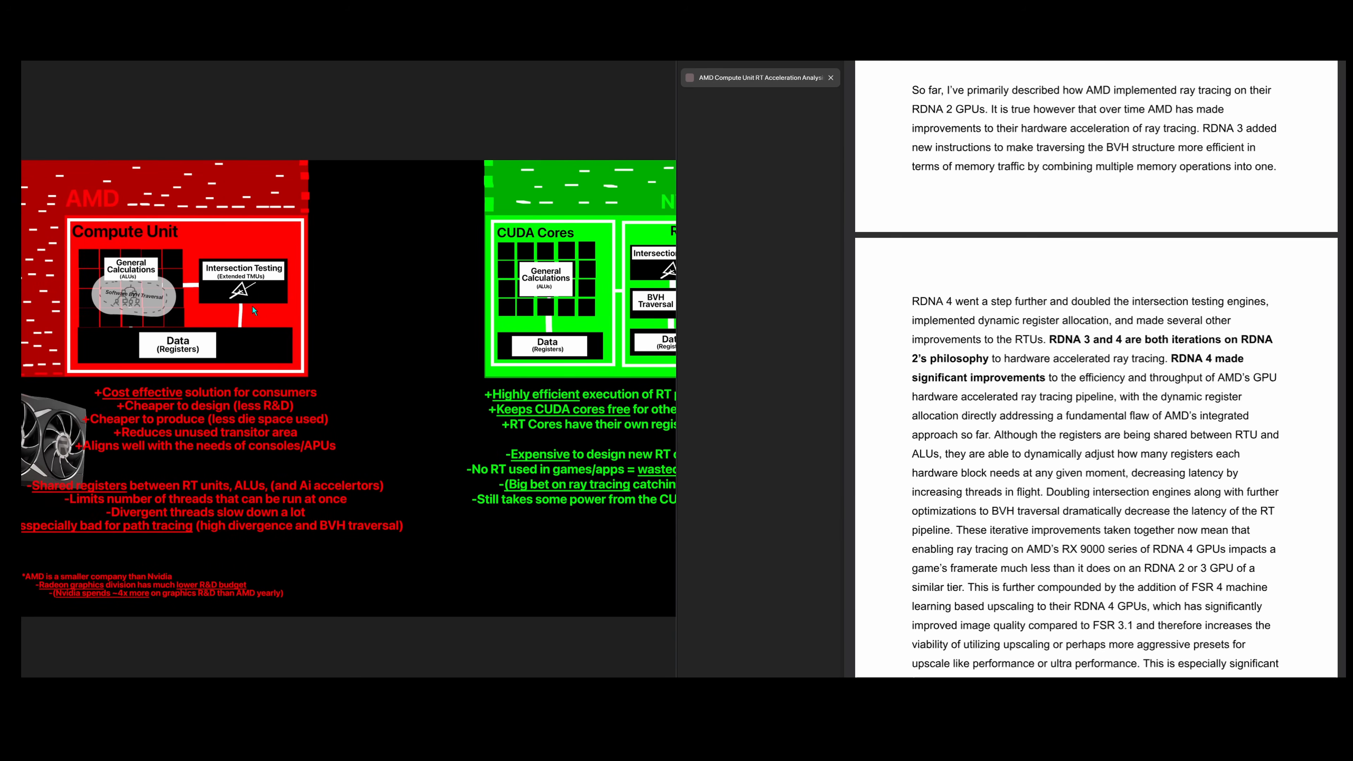
mouse_move(196, 318)
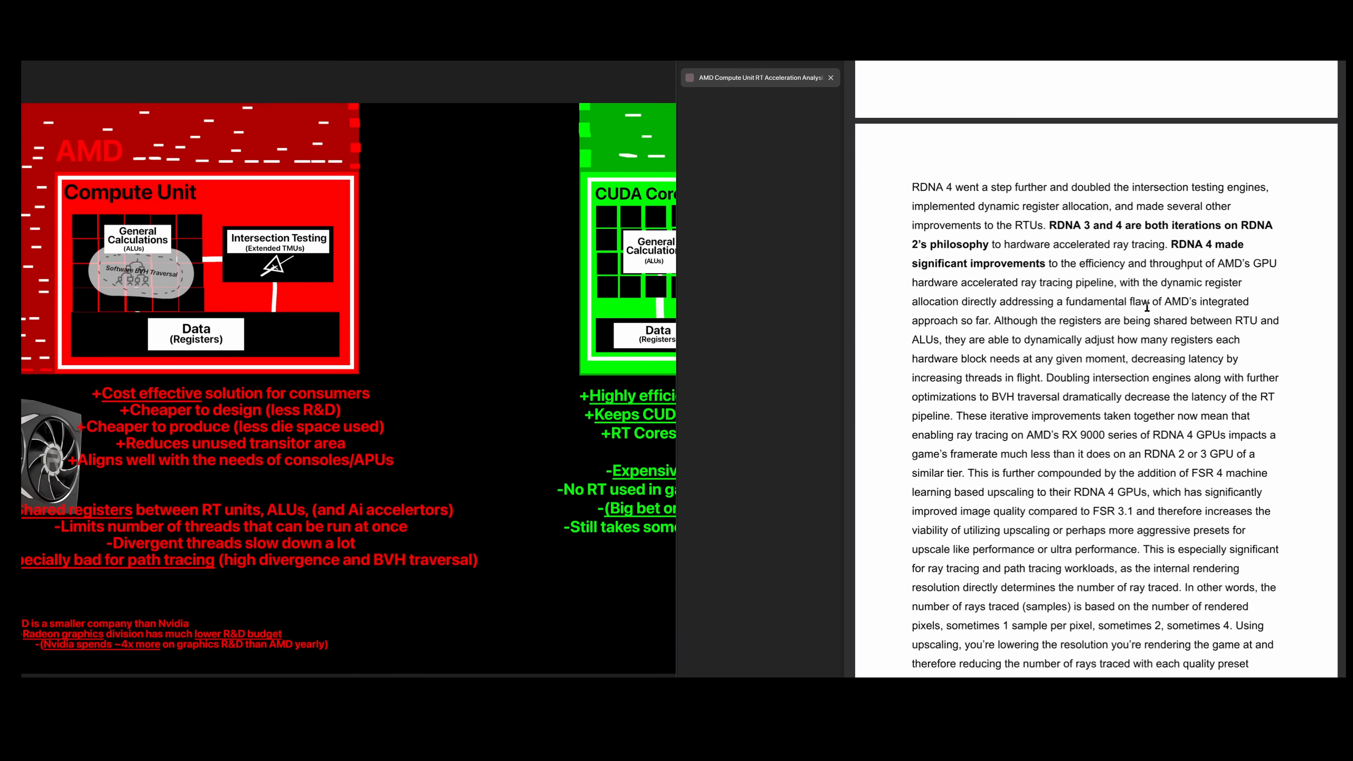
scroll("down", 3)
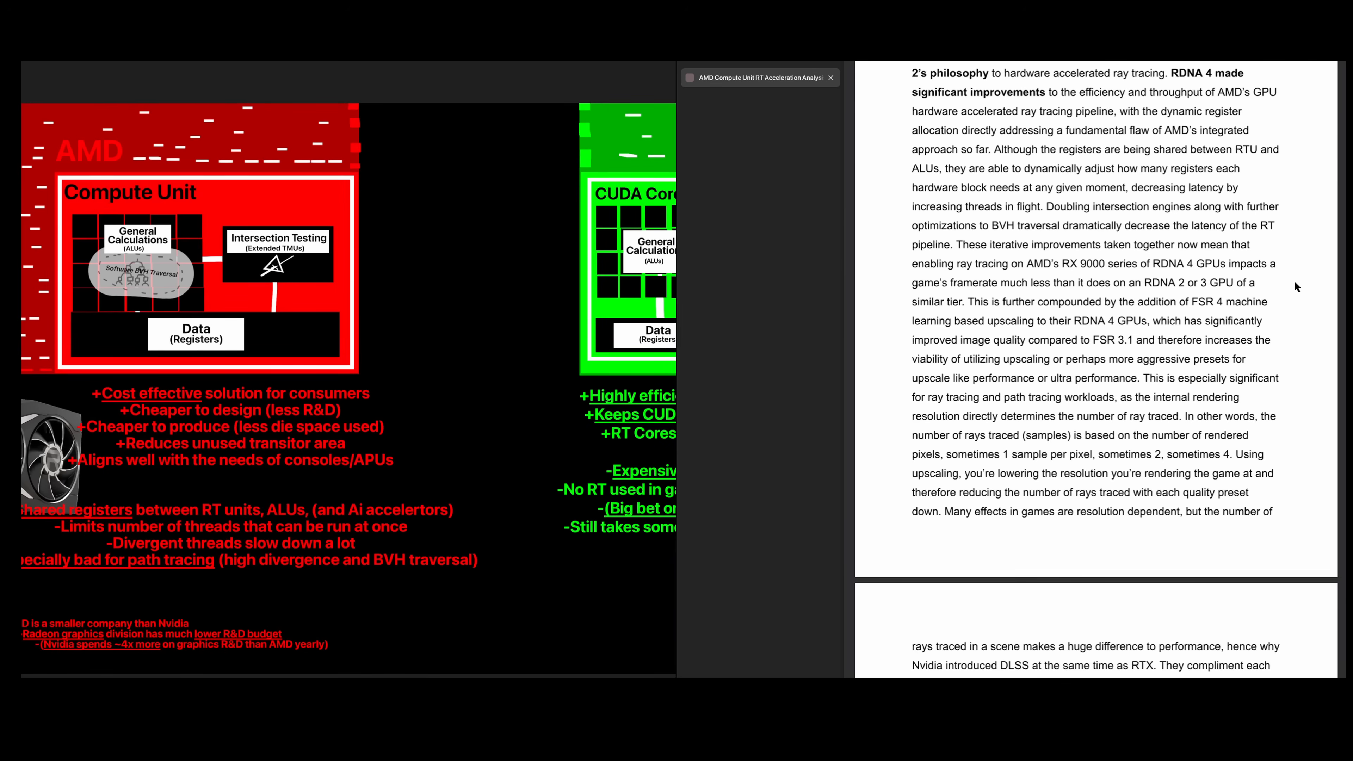
scroll("down", 3)
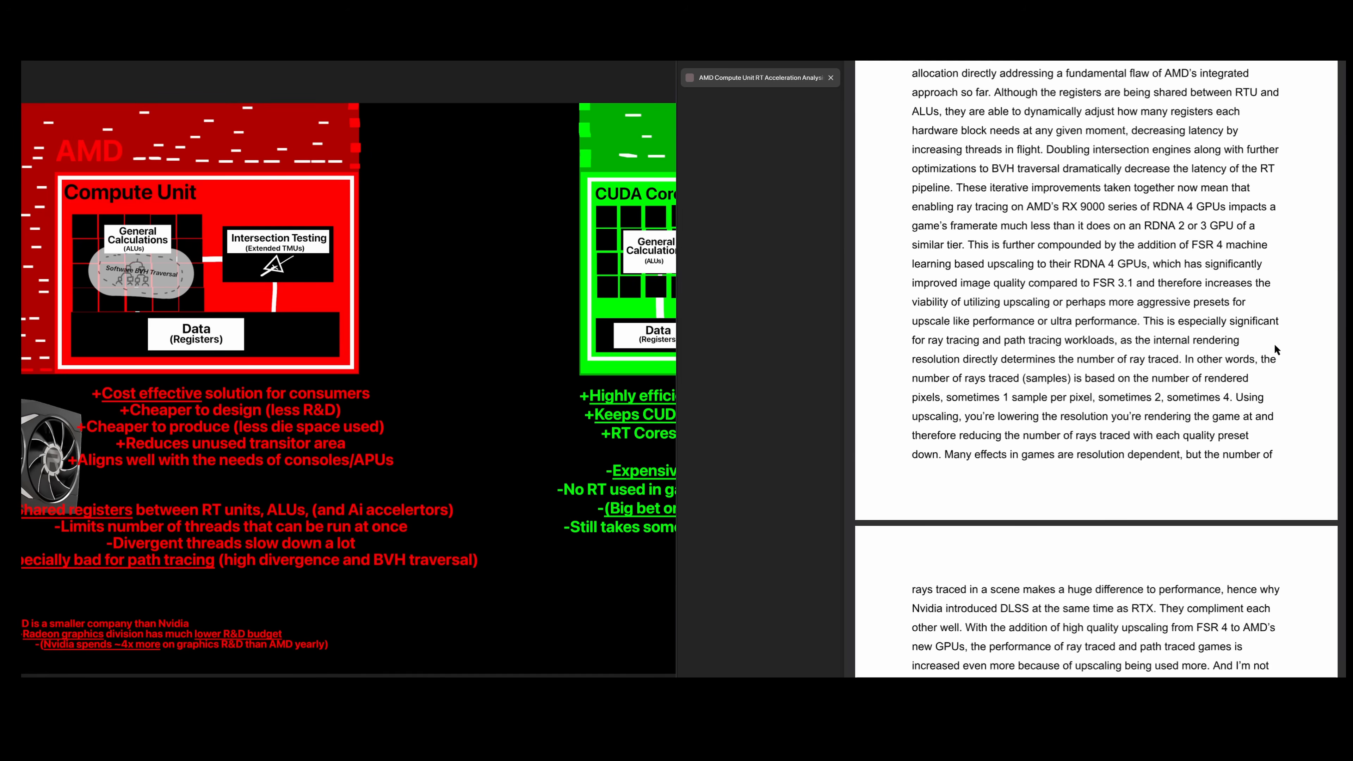
scroll("down", 3)
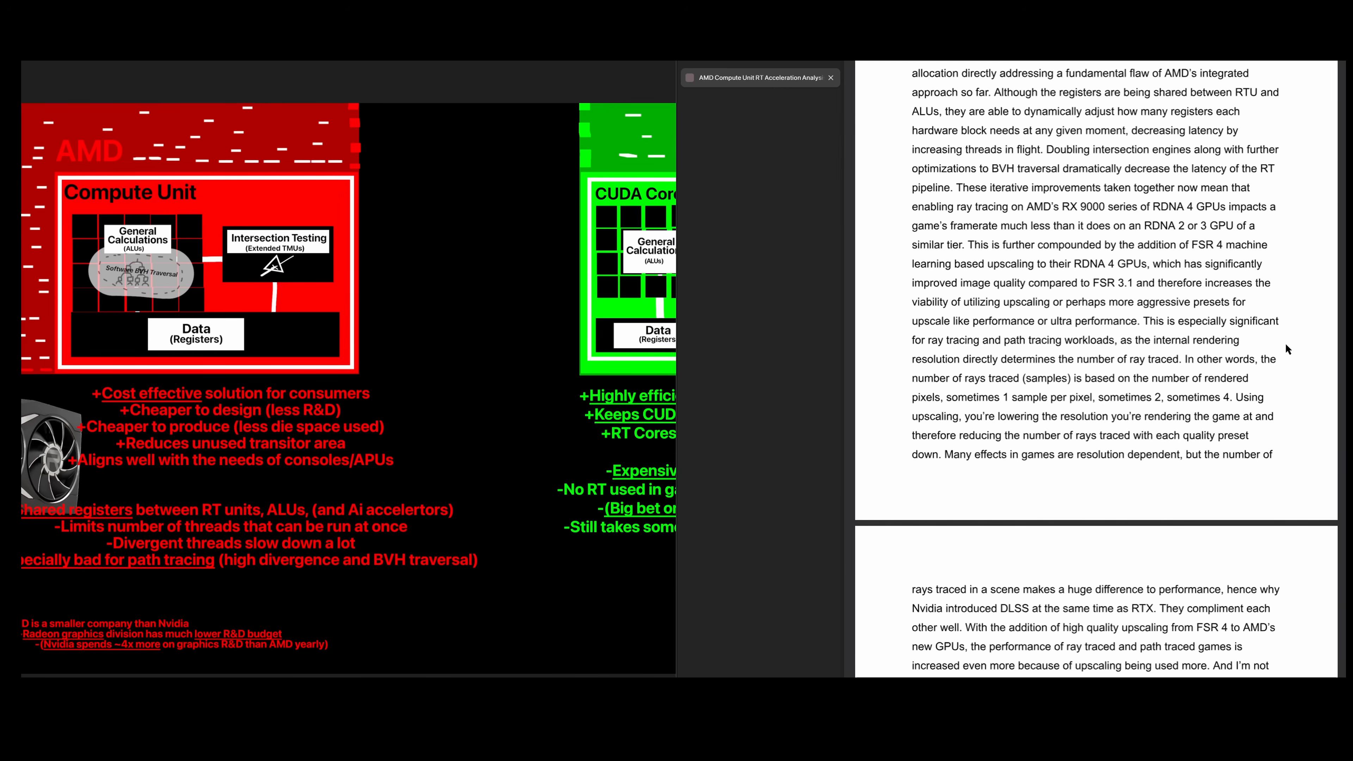
mouse_move(1297, 403)
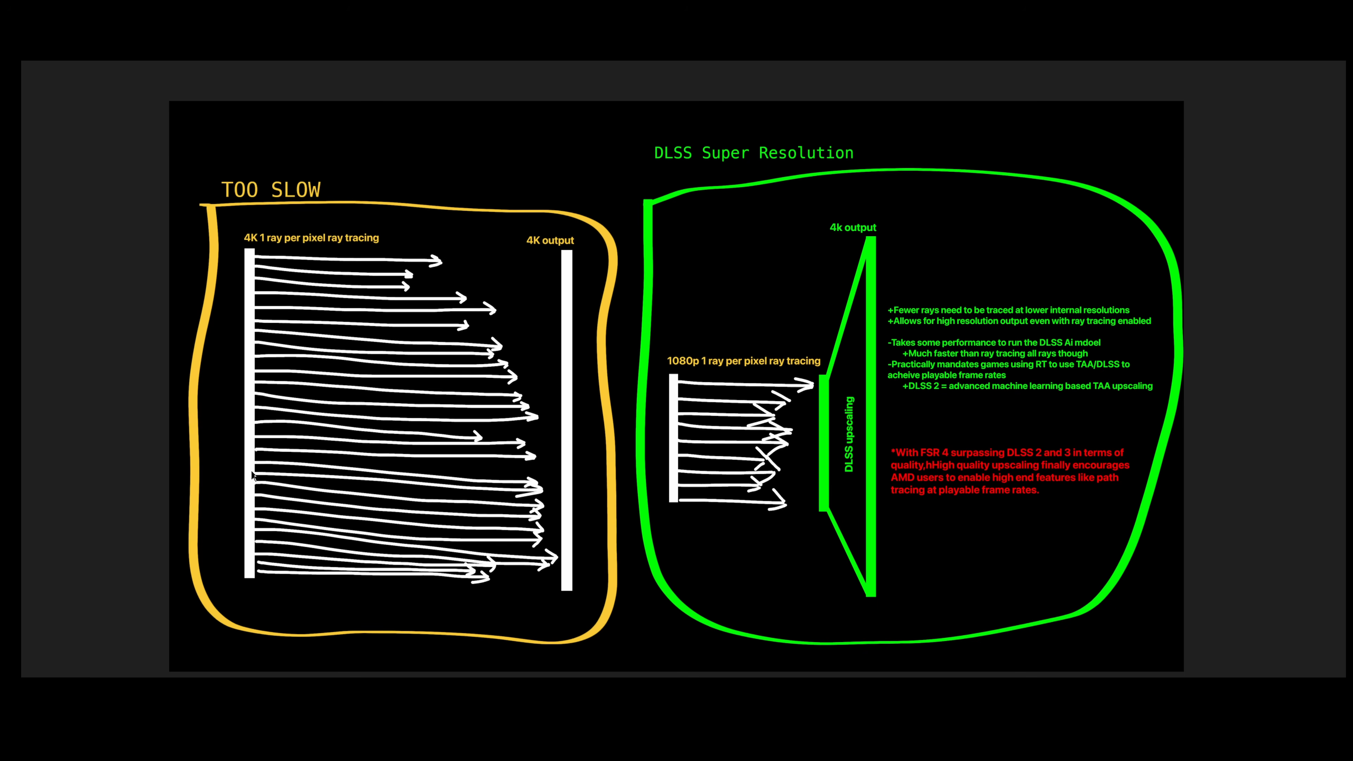
mouse_move(447, 349)
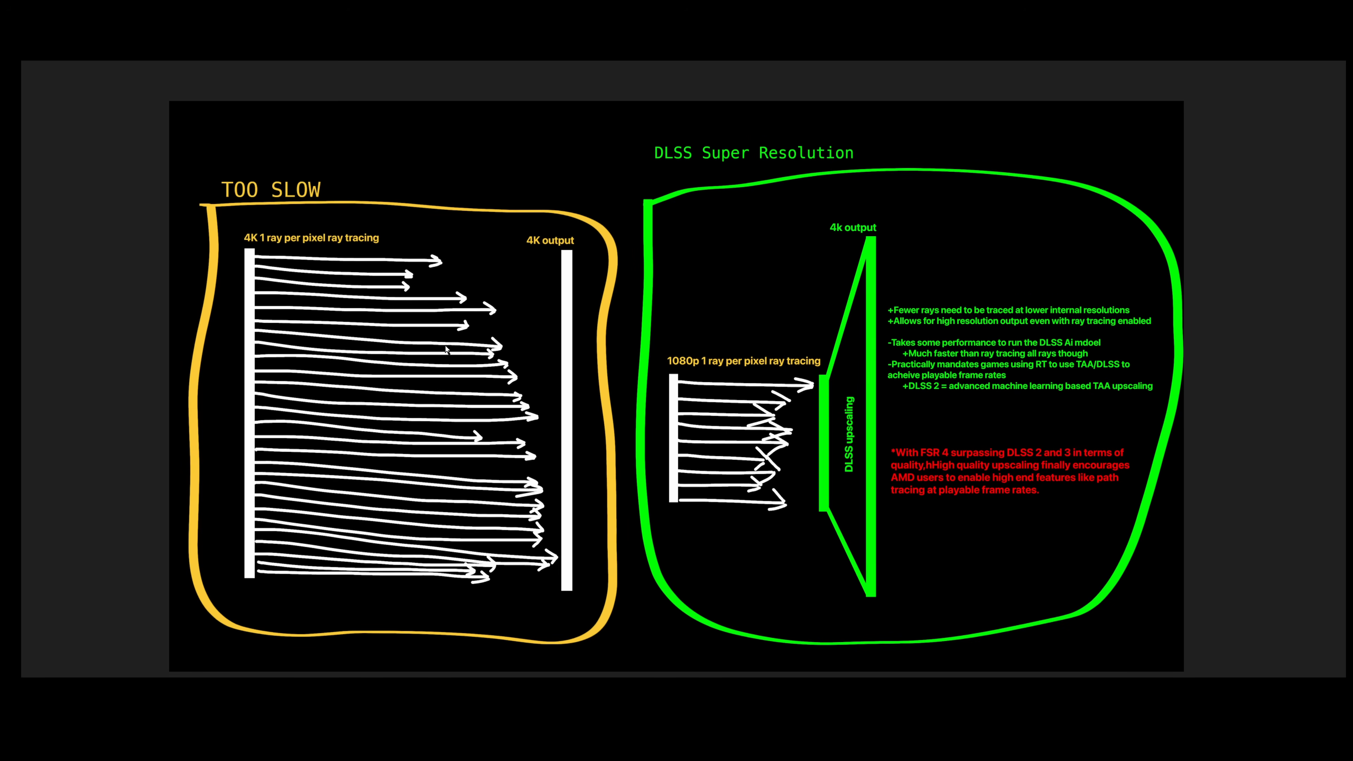
mouse_move(595, 296)
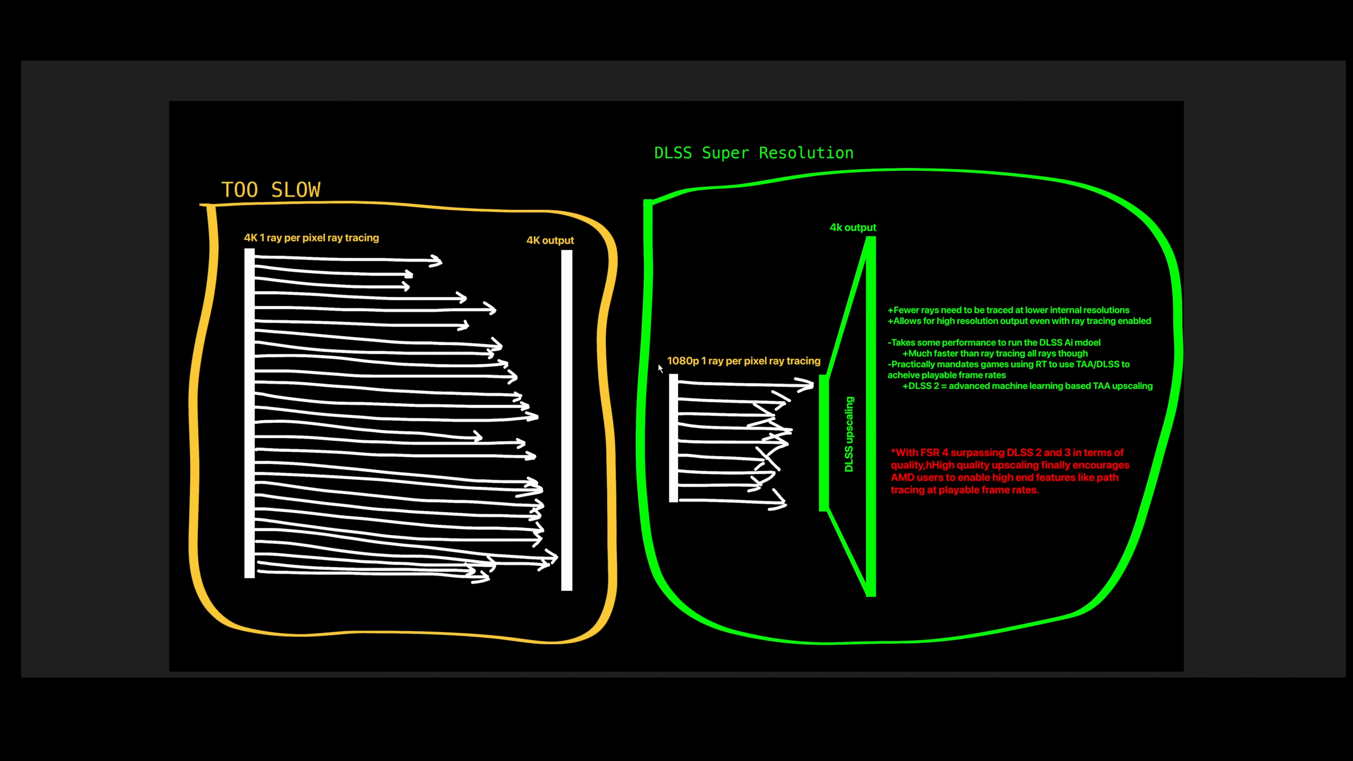
mouse_move(635, 412)
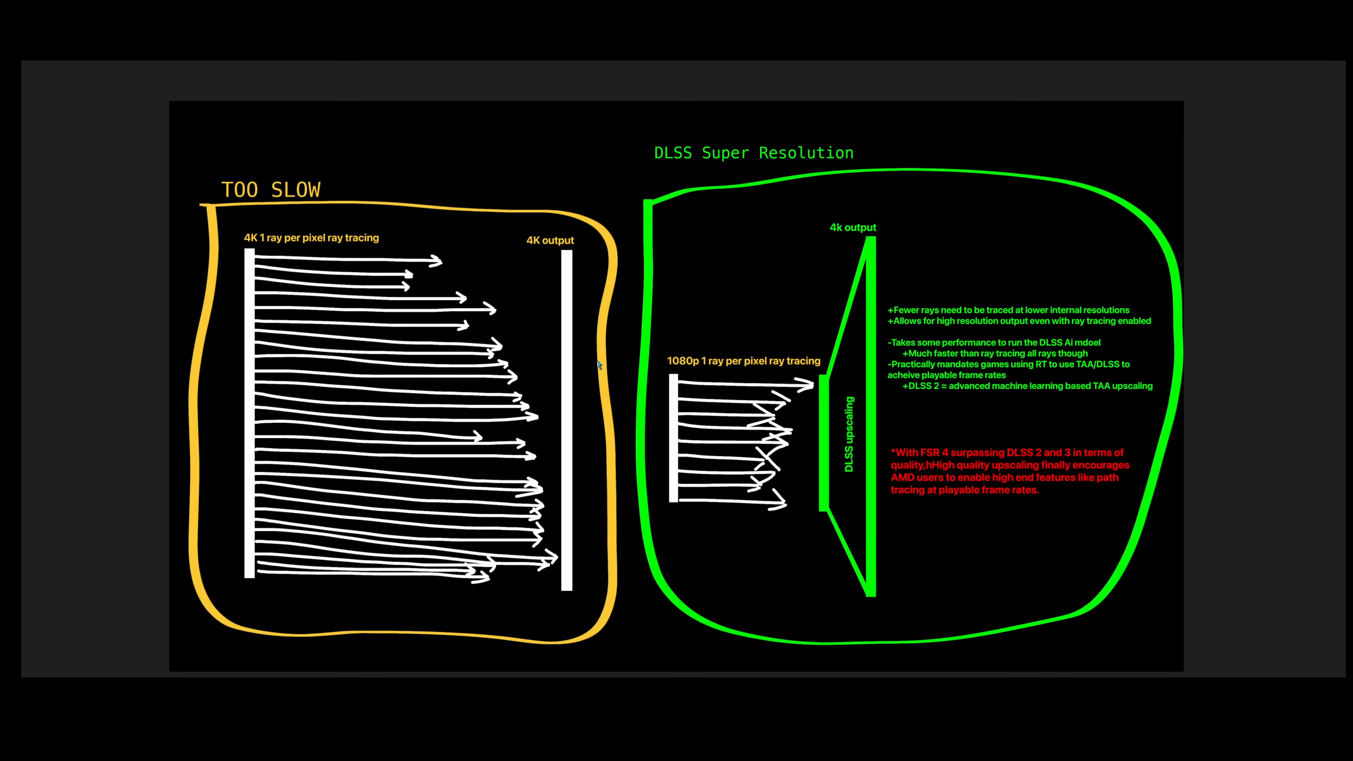
mouse_move(856, 184)
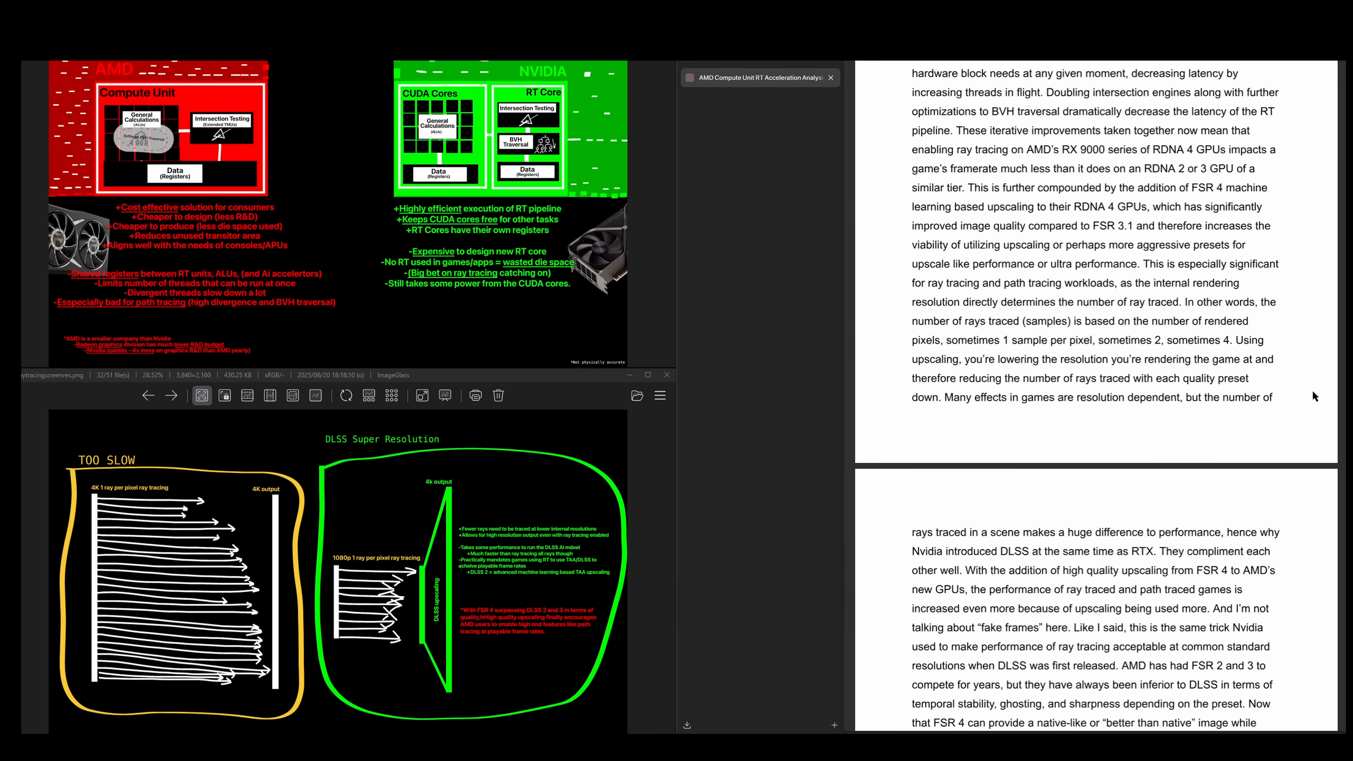
scroll("down", 3)
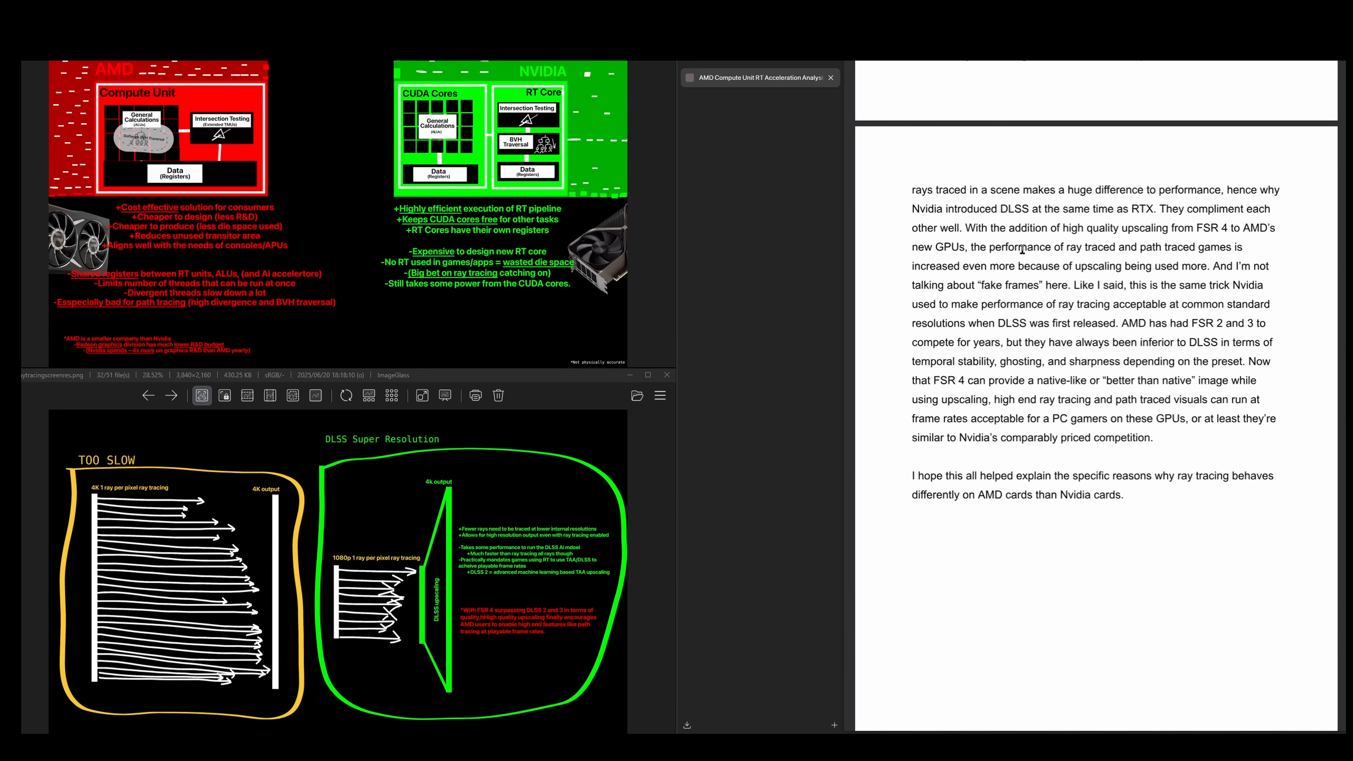
mouse_move(1022, 230)
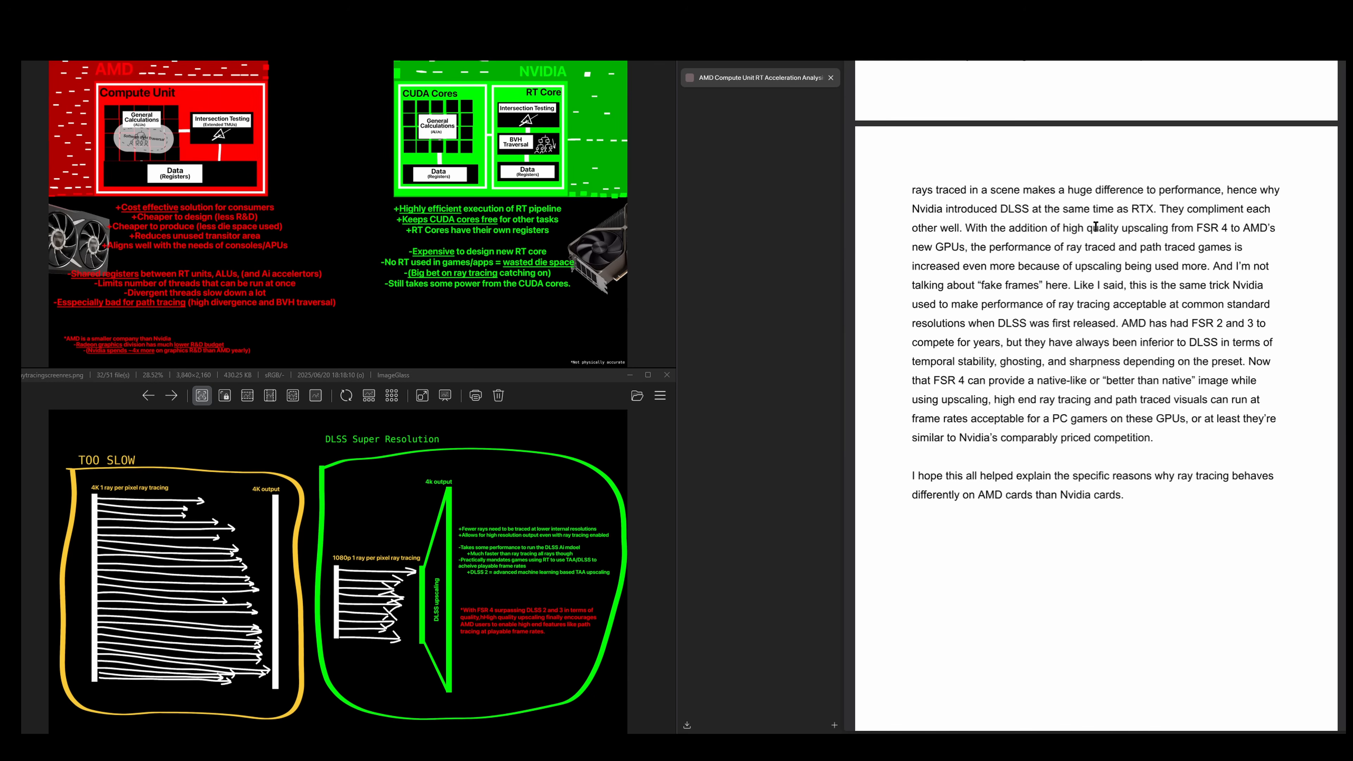
mouse_move(1127, 436)
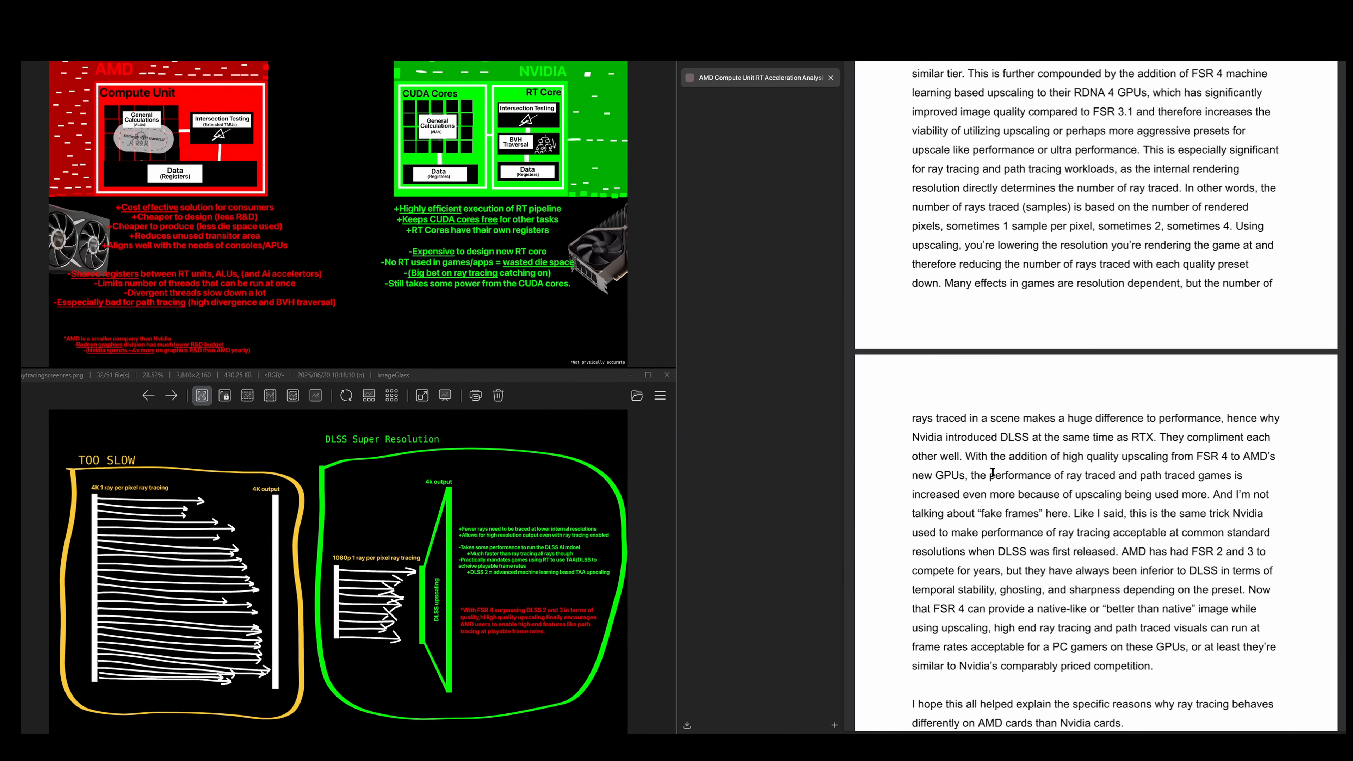
scroll("down", 3)
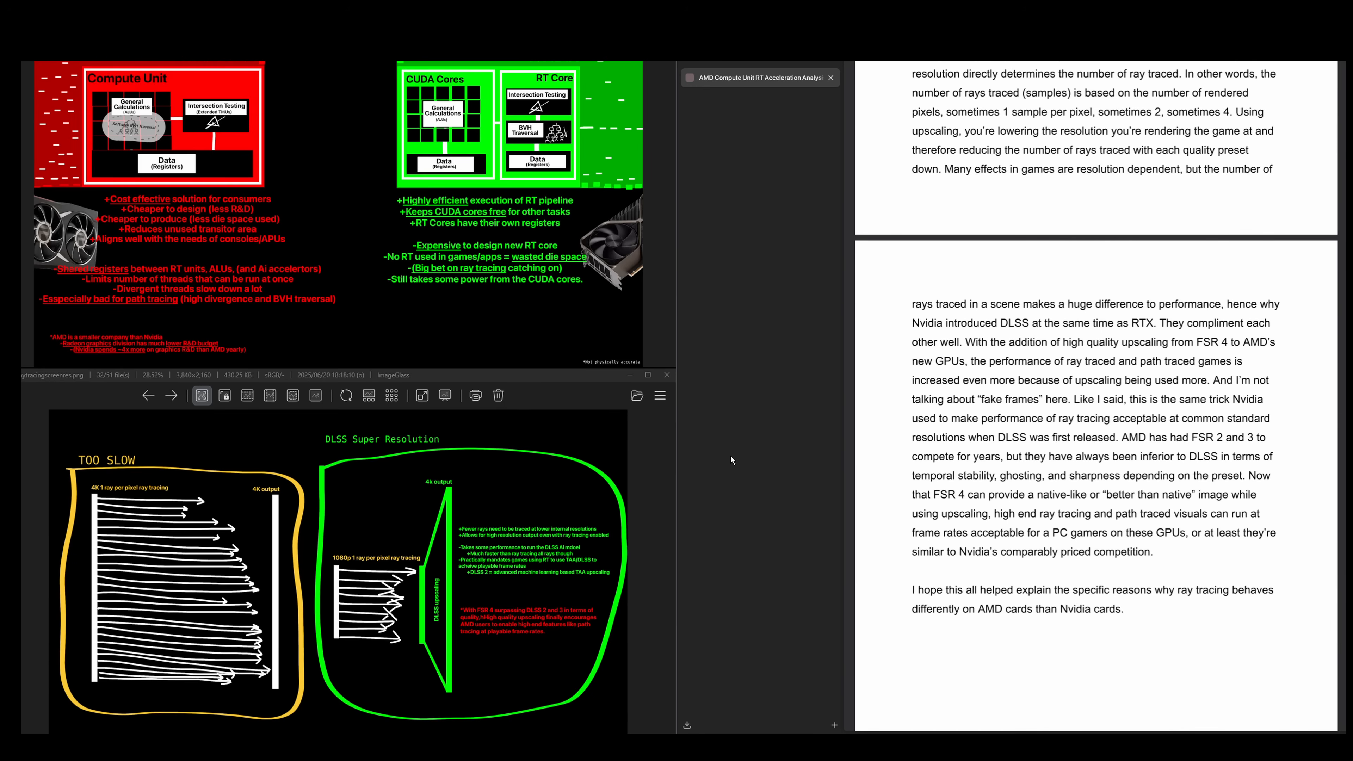
mouse_move(784, 376)
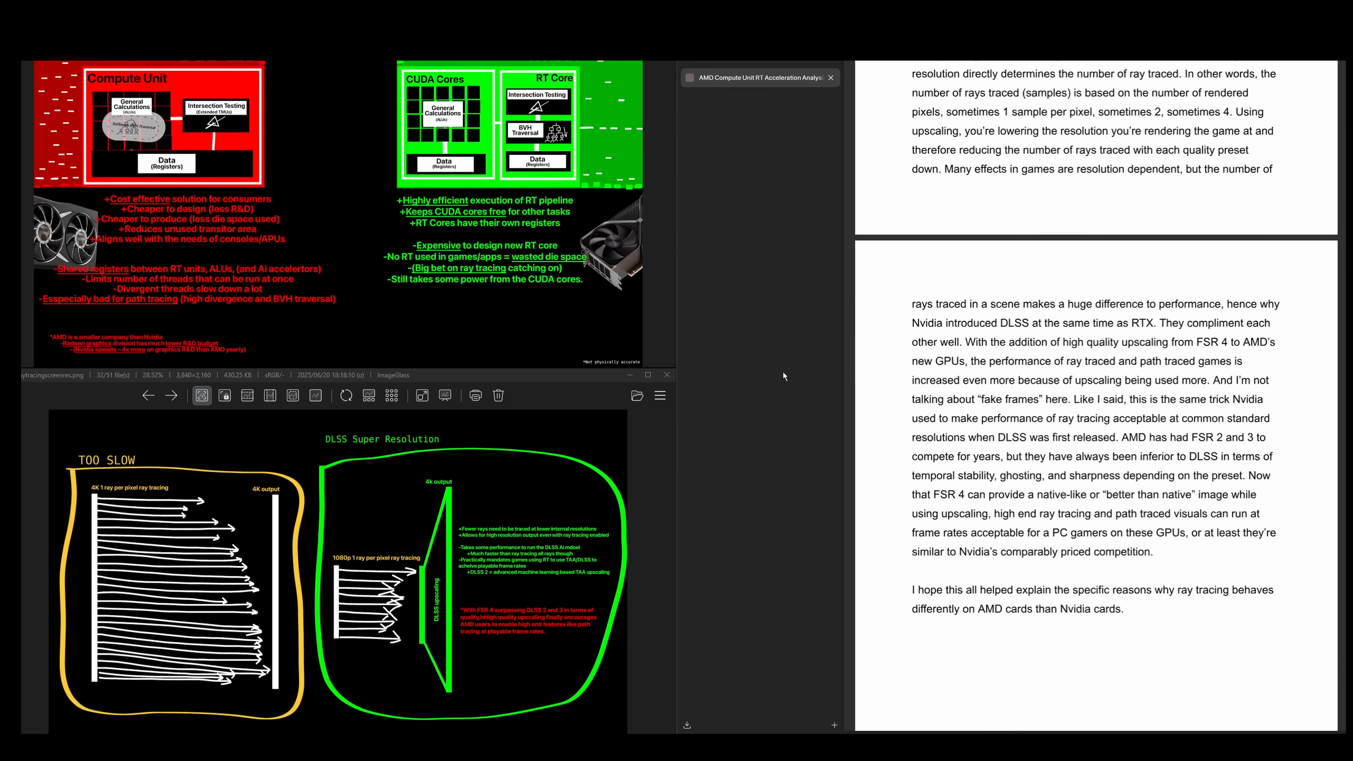